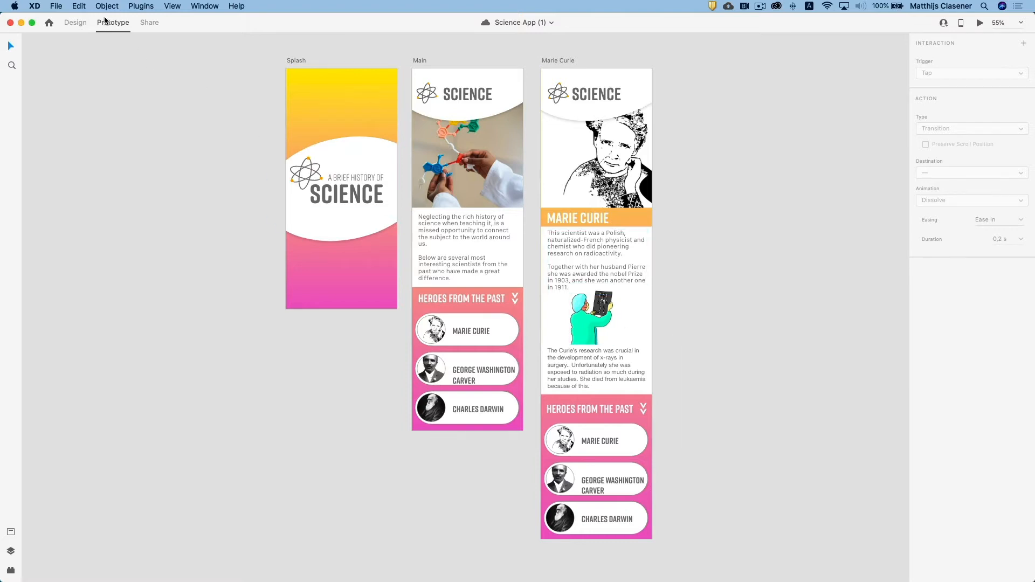
mouse_move(151, 24)
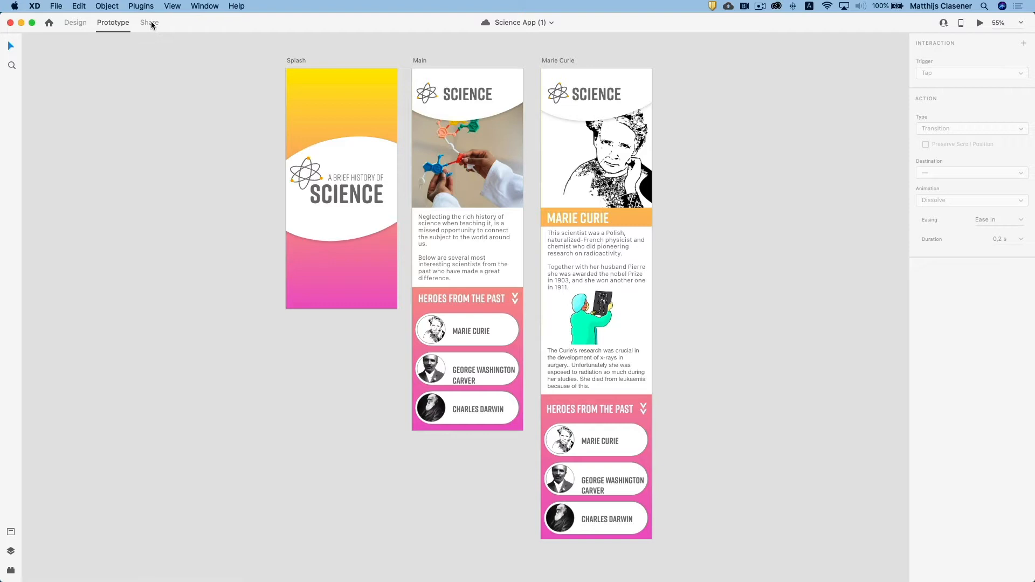
- Switch the Science App document from Prototype to Share mode to show link settings
left_click(149, 21)
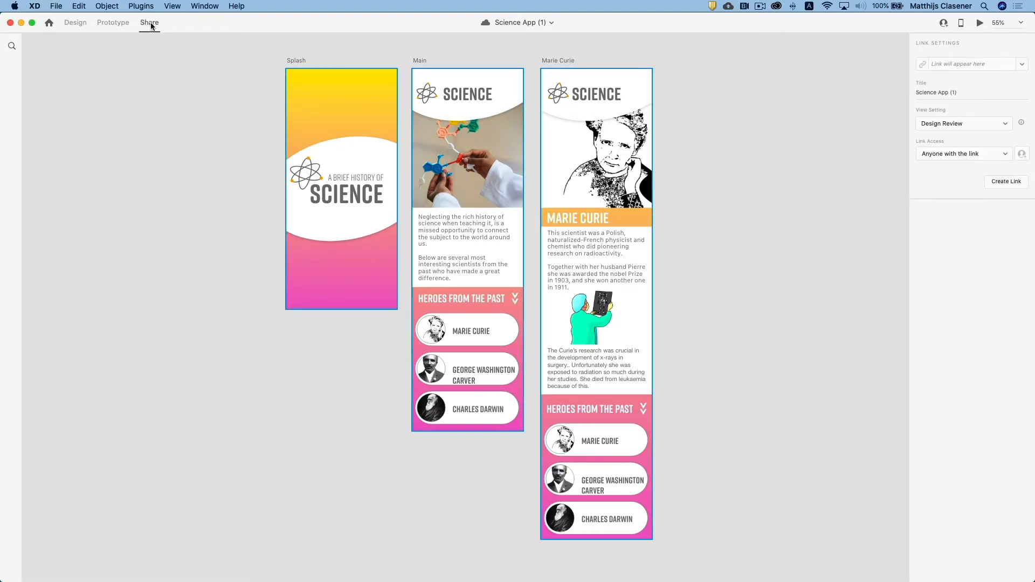
mouse_move(1008, 72)
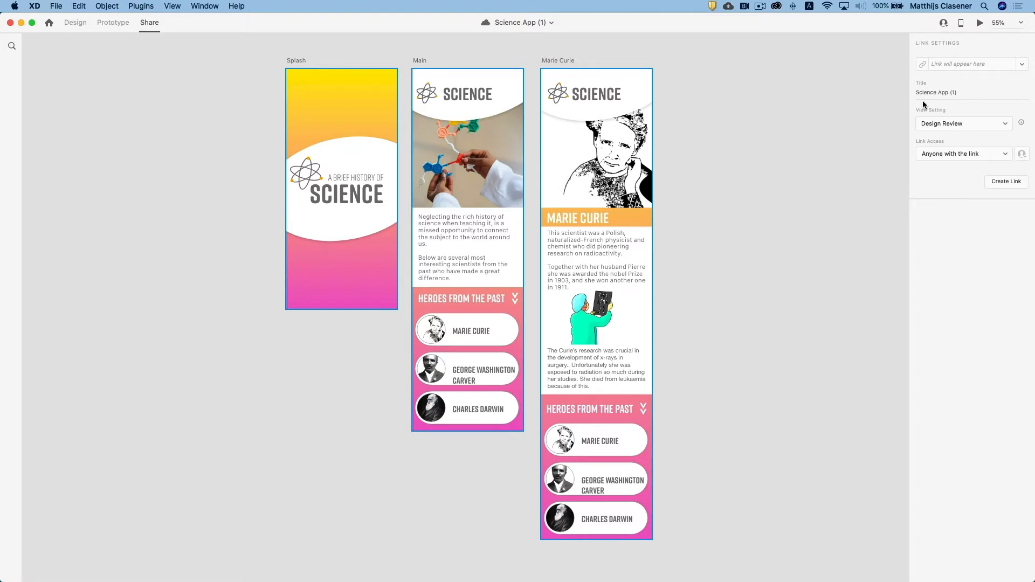
mouse_move(920, 38)
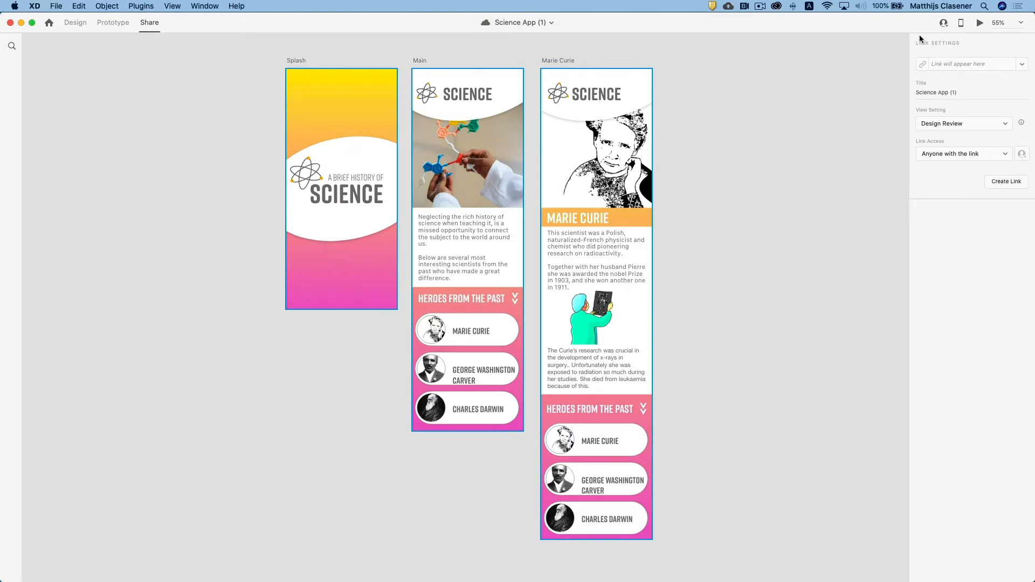
mouse_move(1023, 67)
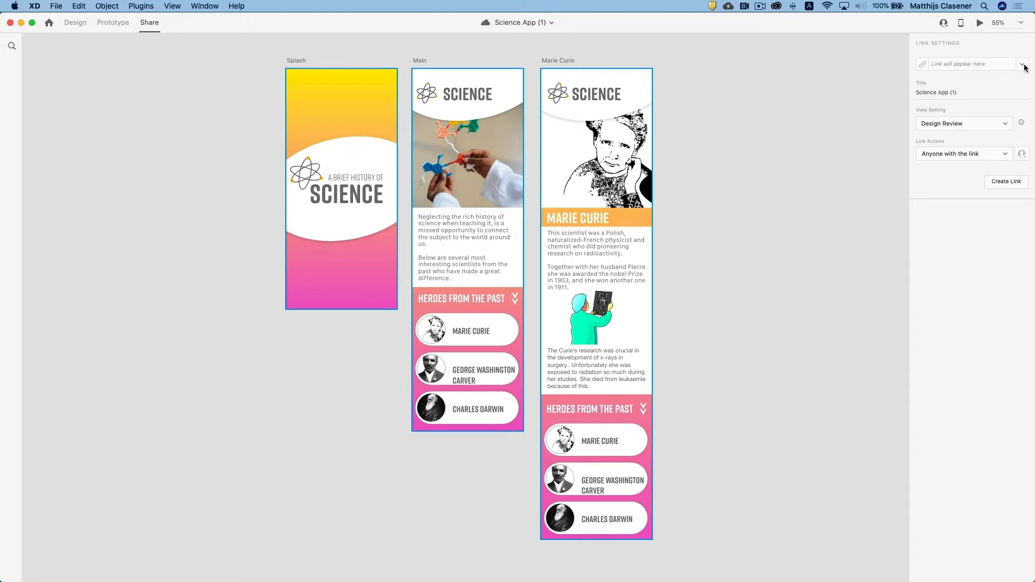
left_click(1022, 64)
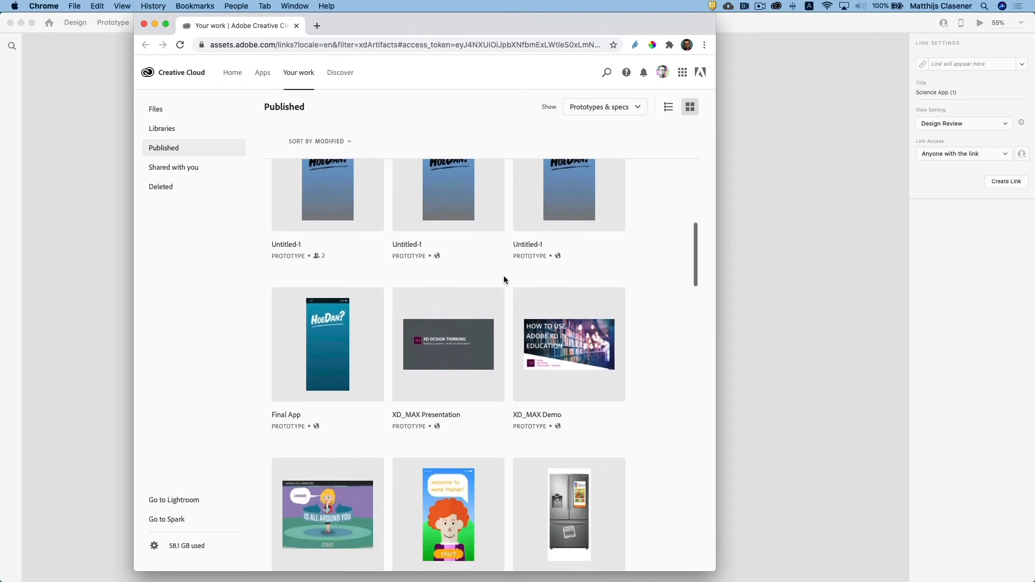
scroll("down", 3)
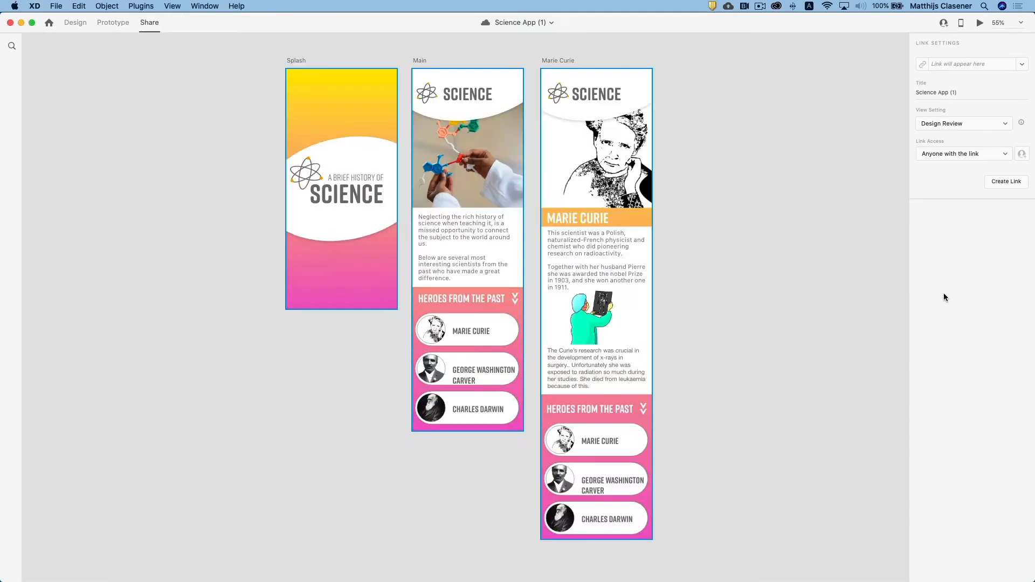
- Start a new share link and retitle it from Science App (1) to Science App Demo
left_click(1023, 64)
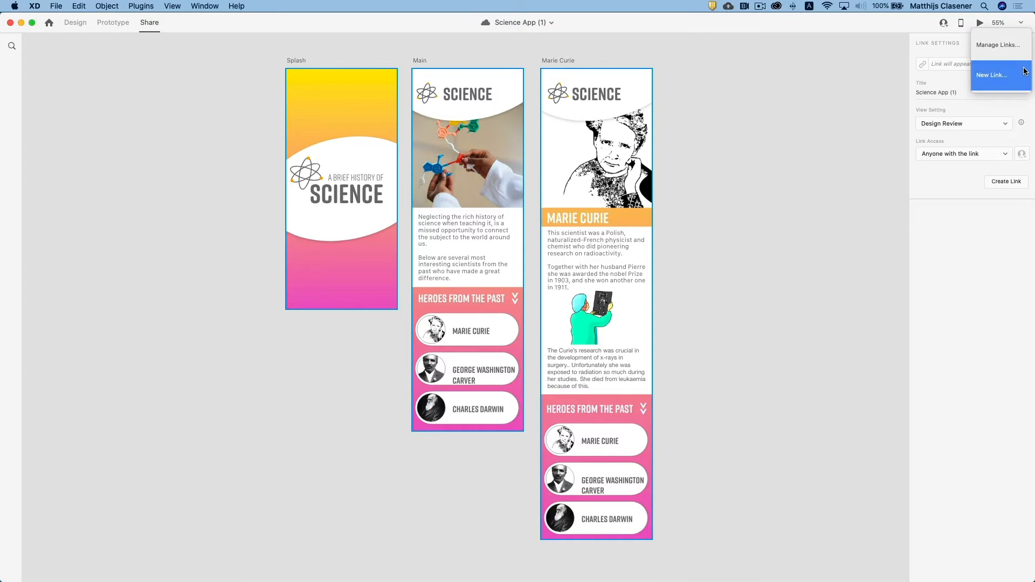
mouse_move(991, 77)
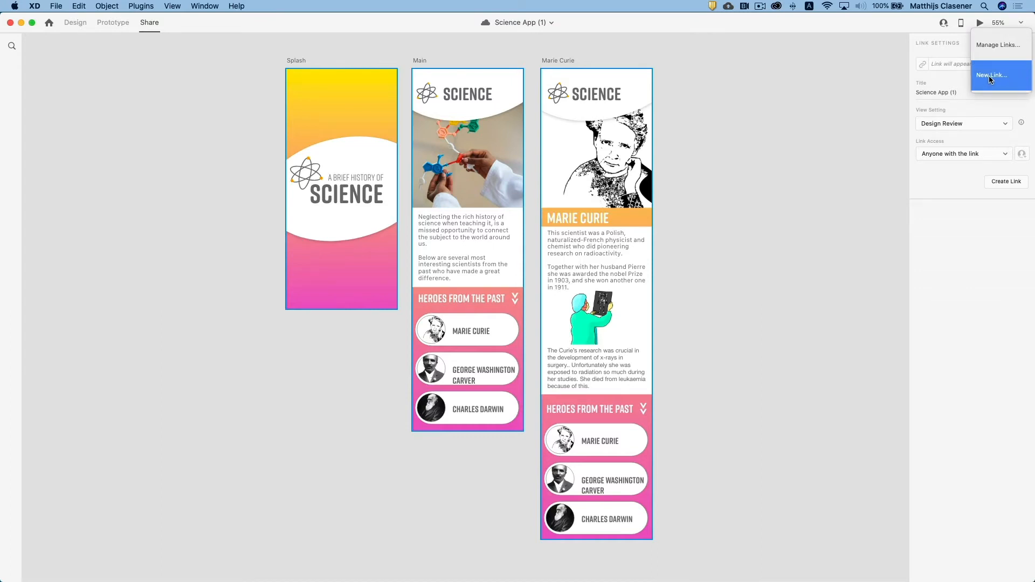
left_click(991, 75)
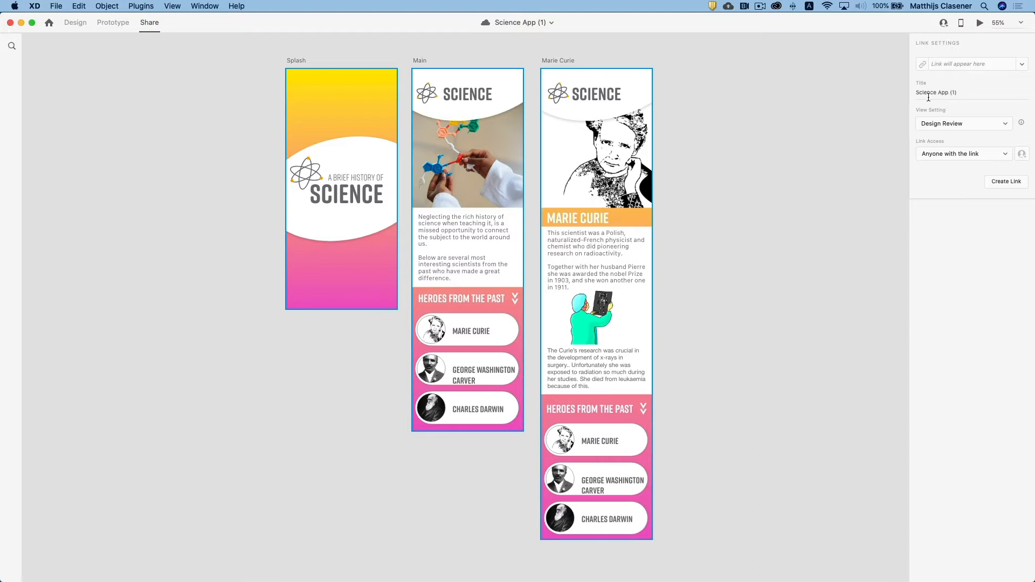
triple_click(935, 92)
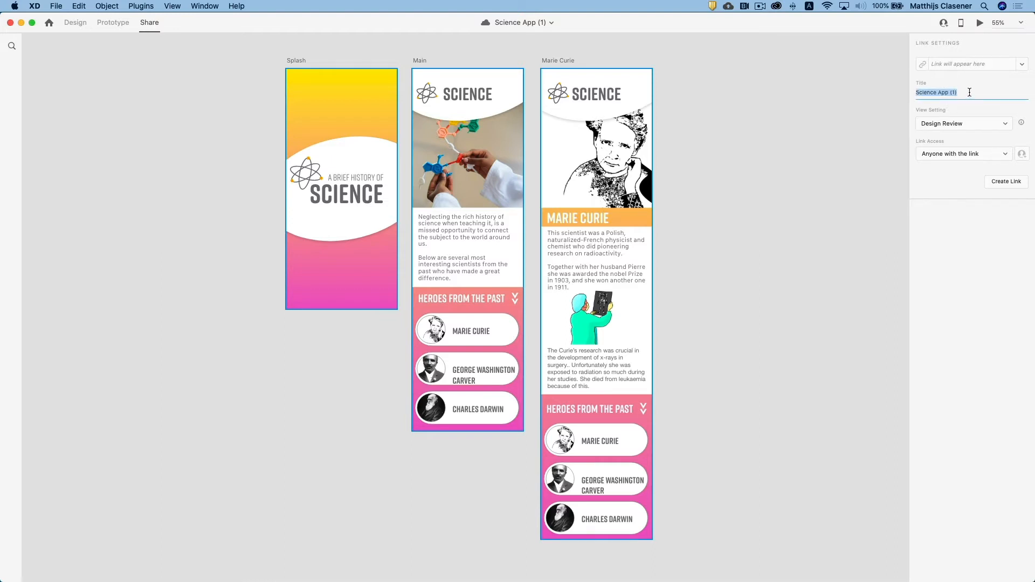
left_click(934, 92)
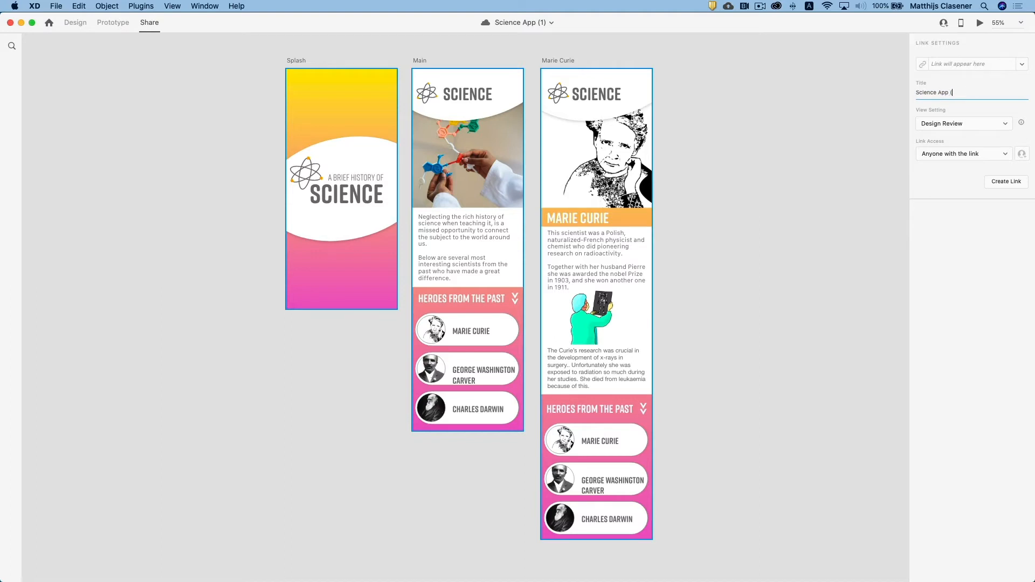
type("Demo")
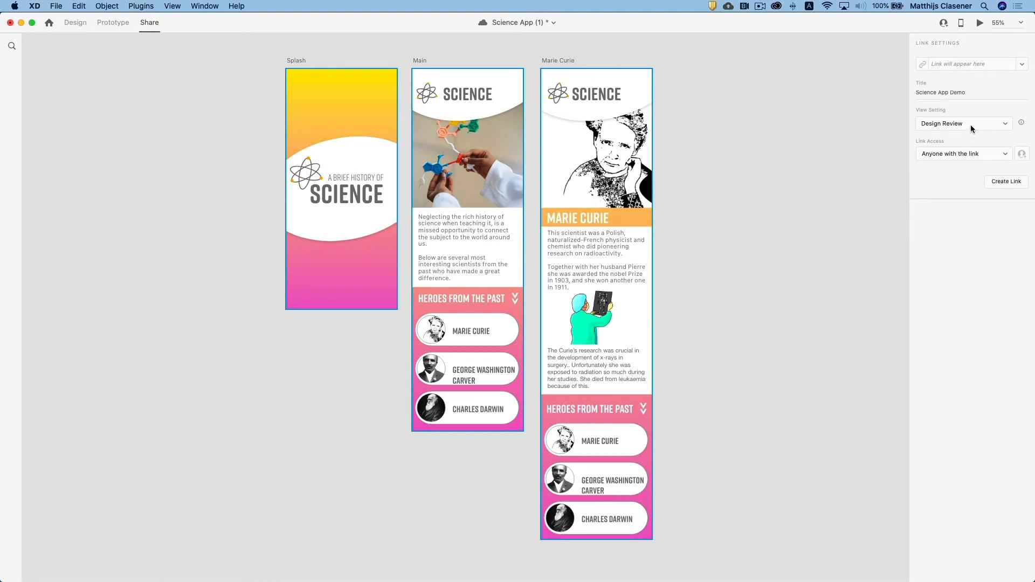
mouse_move(1020, 123)
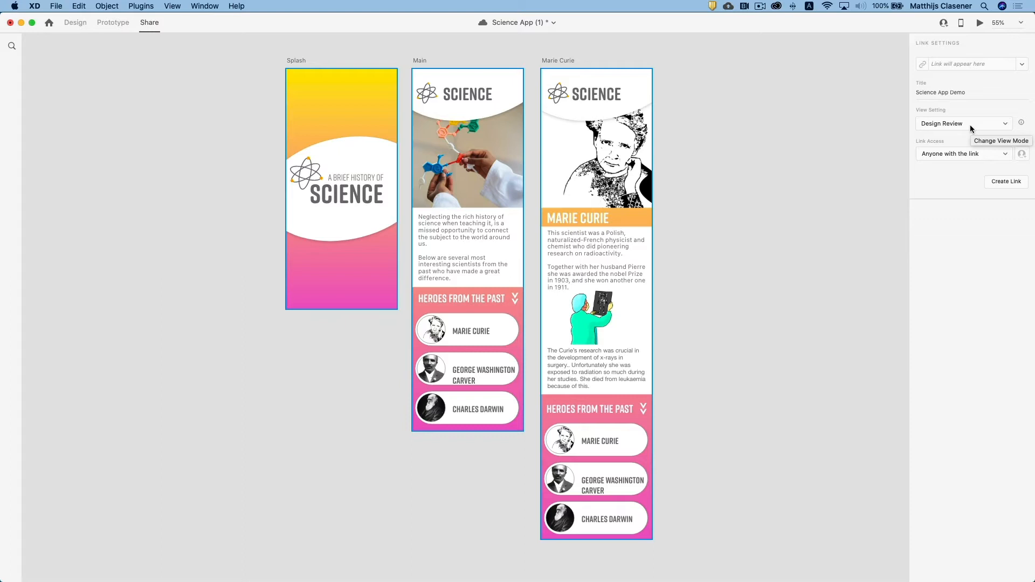
- Open the link's view-setting choices: Design Review, Development, Presentation, User Testing, Custom
left_click(963, 123)
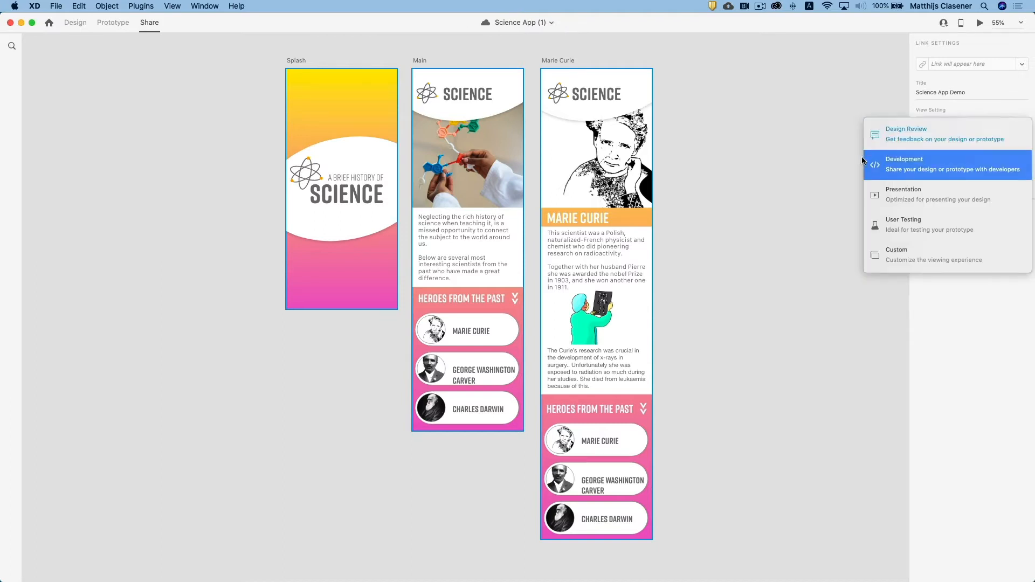
mouse_move(905, 161)
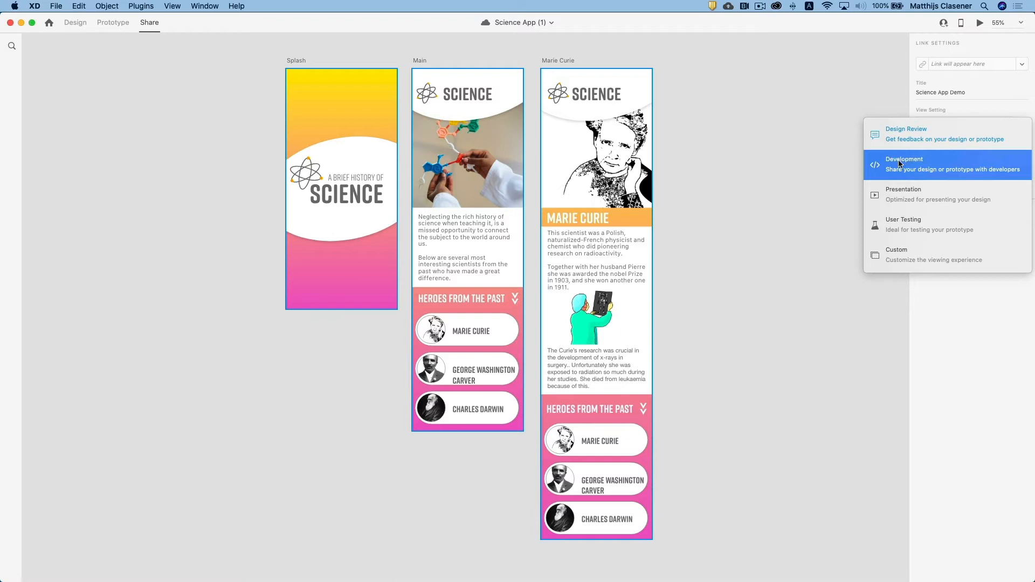
mouse_move(899, 165)
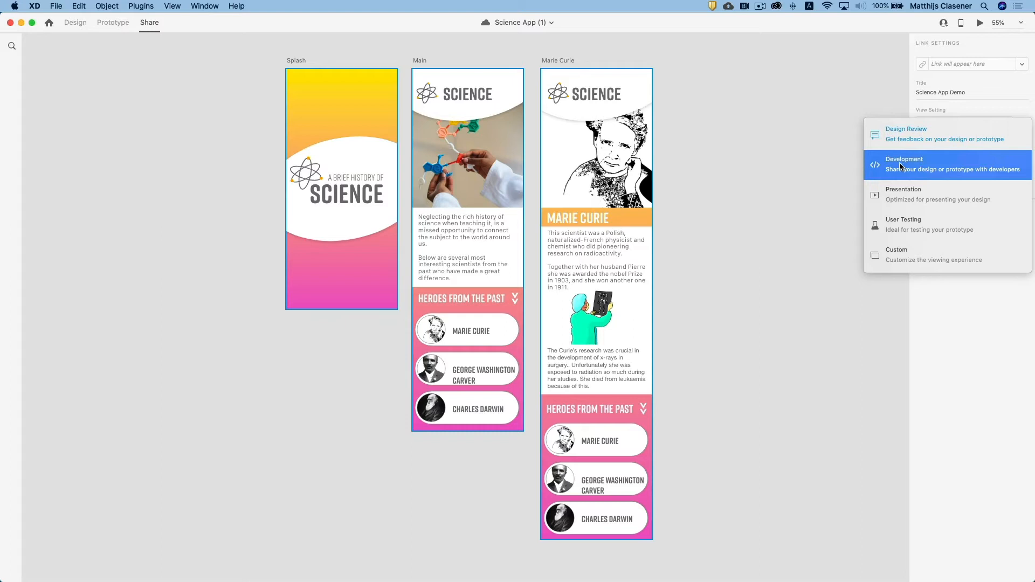
mouse_move(931, 193)
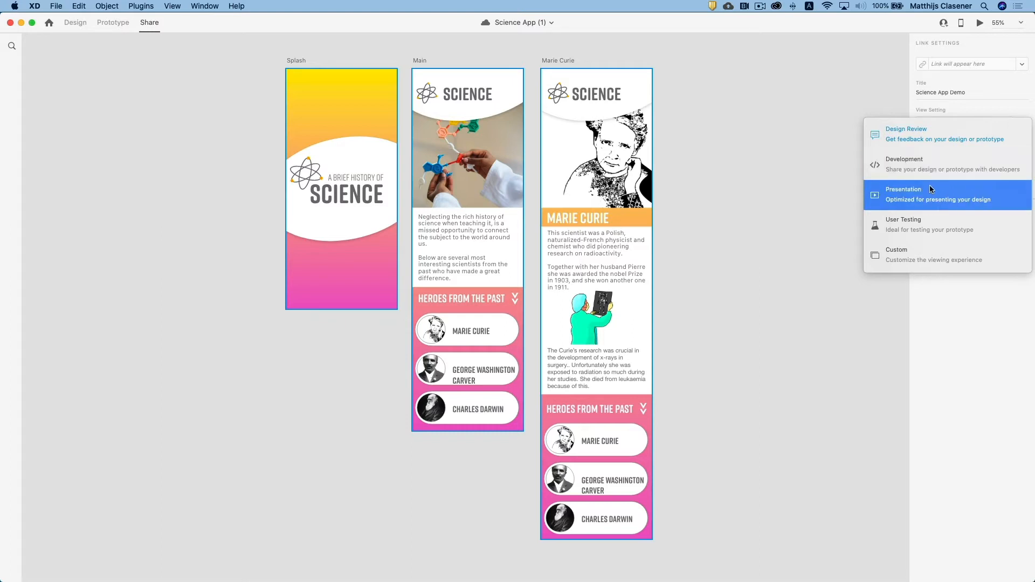
mouse_move(929, 203)
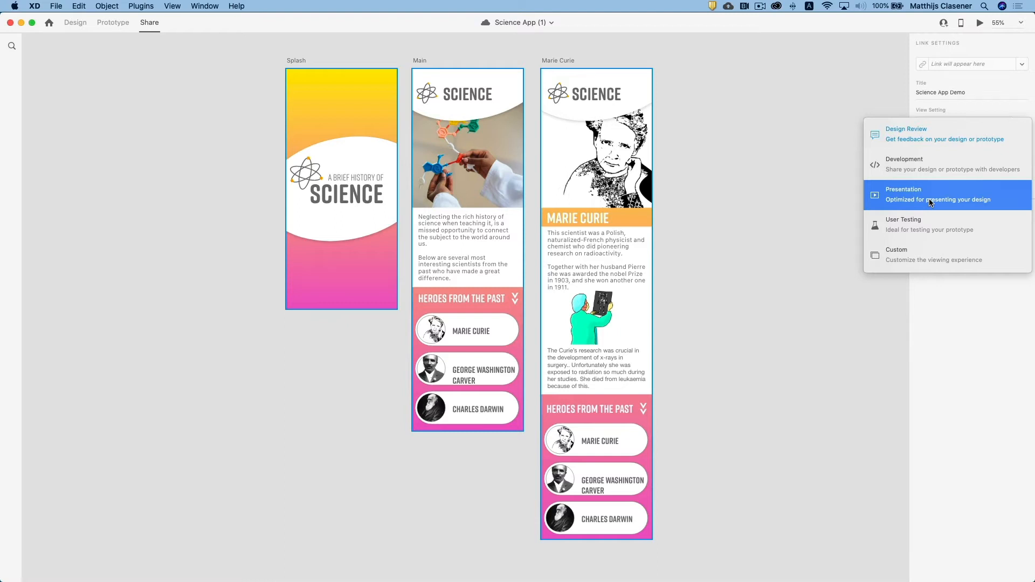
mouse_move(924, 224)
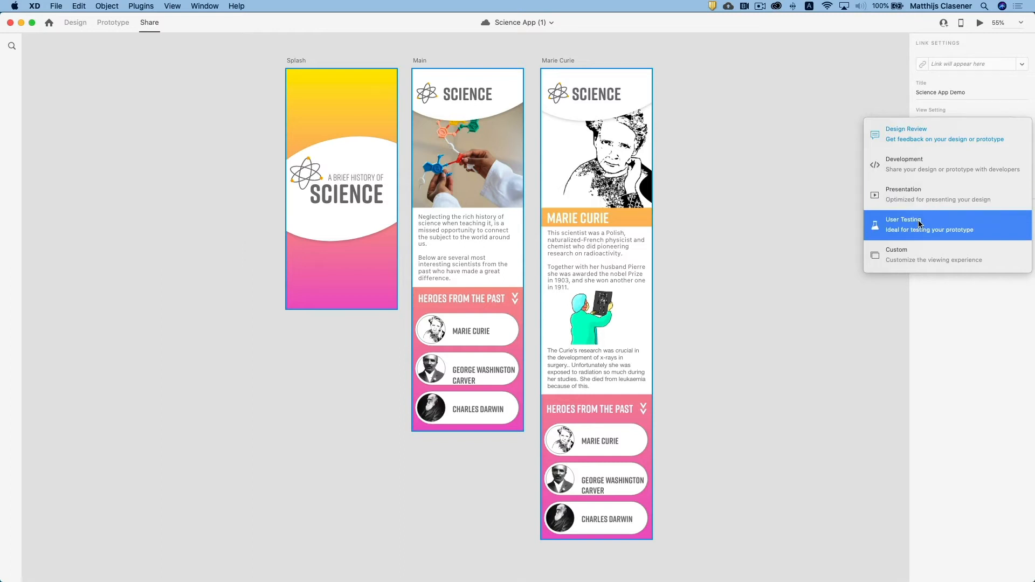
mouse_move(981, 254)
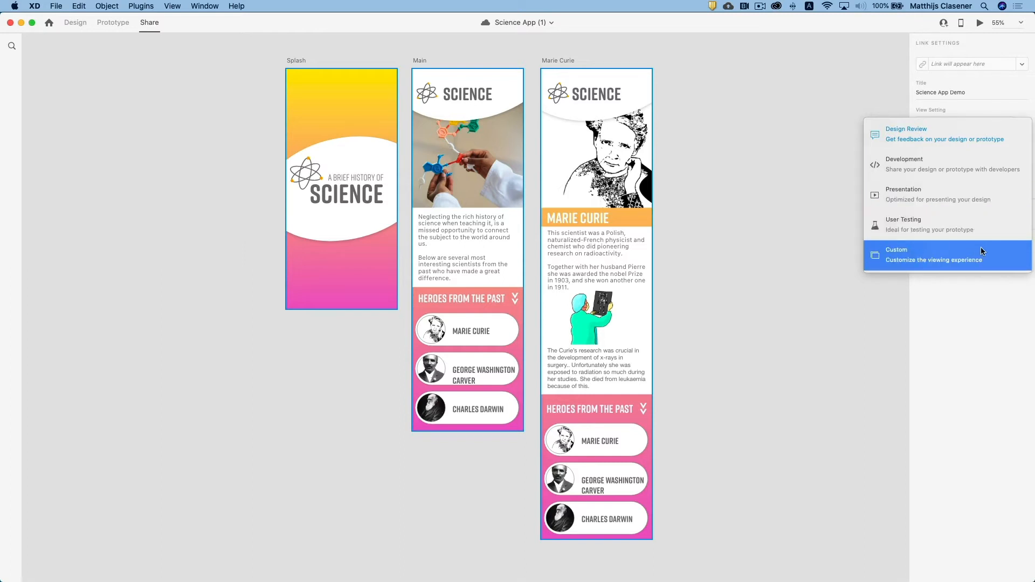
mouse_move(987, 251)
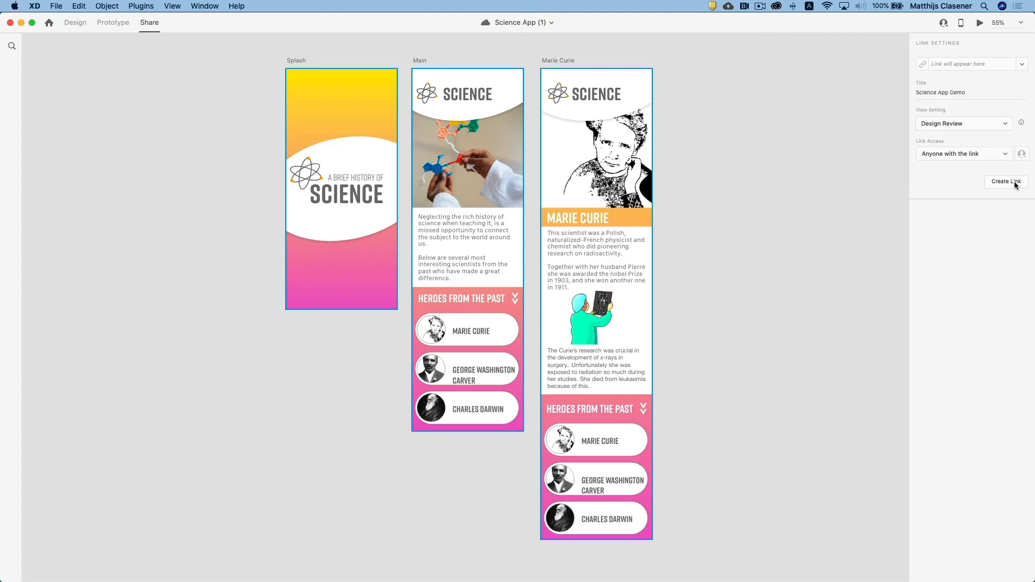
- Create the public Design Review link for Science App Demo and open it in Chrome
left_click(1005, 181)
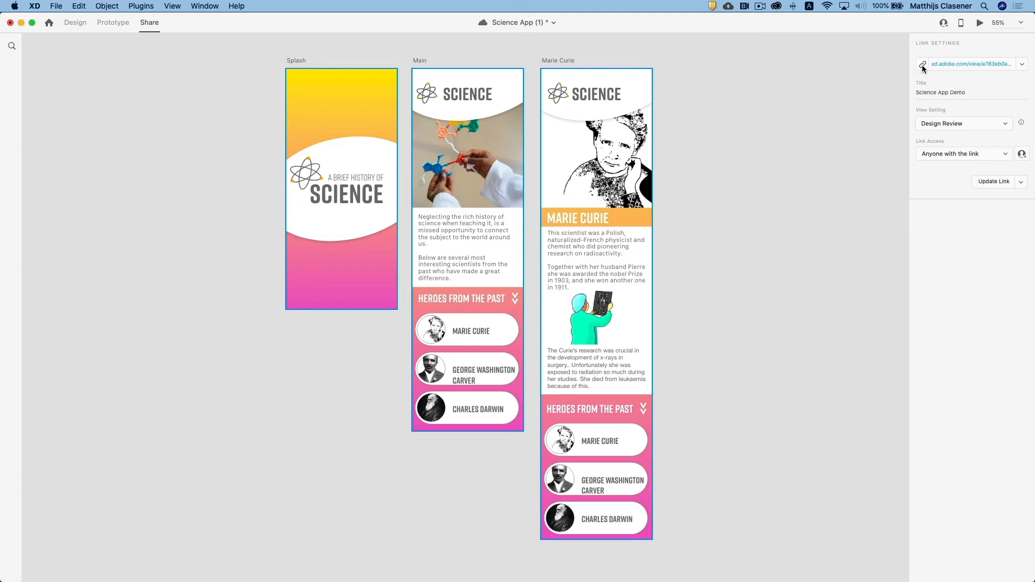
left_click(921, 64)
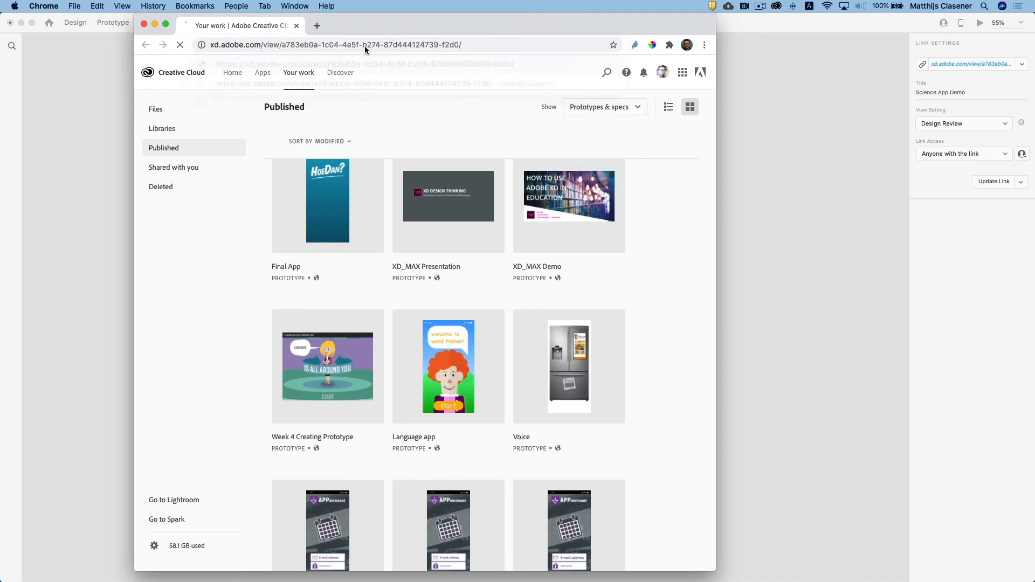
- Step through the shared prototype's screens, ending on Main with comments open
left_click(335, 45)
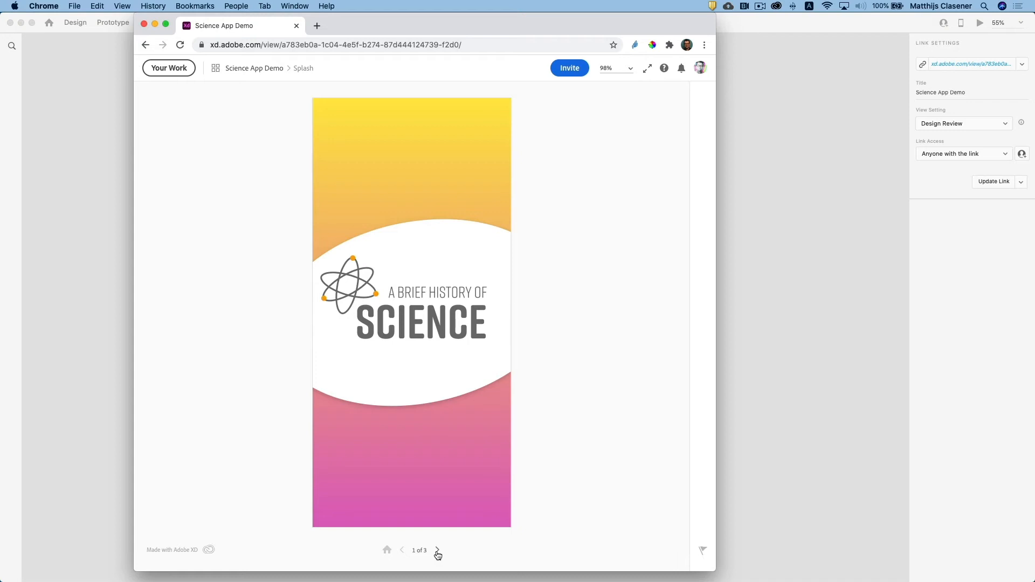
left_click(437, 550)
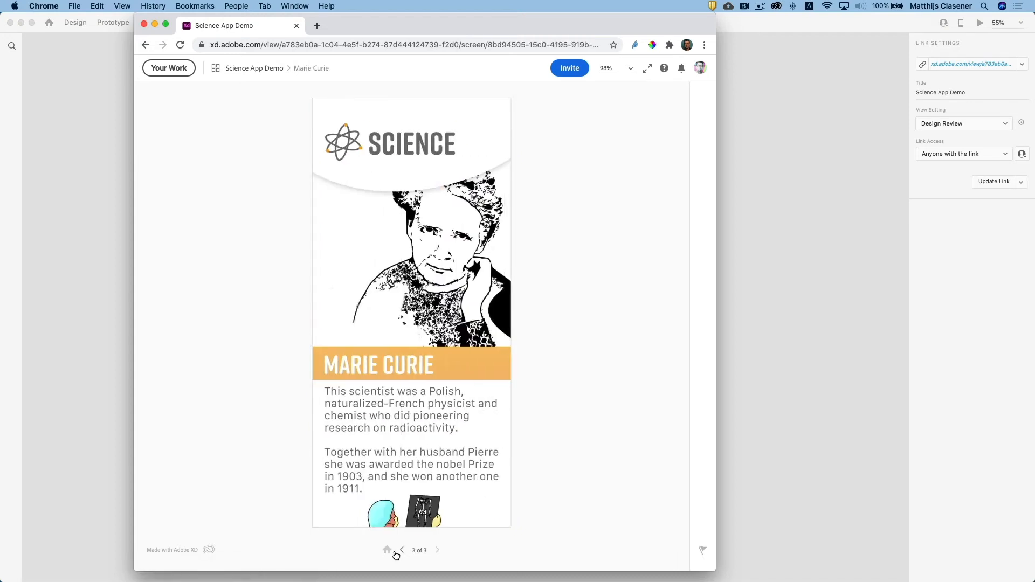
left_click(401, 549)
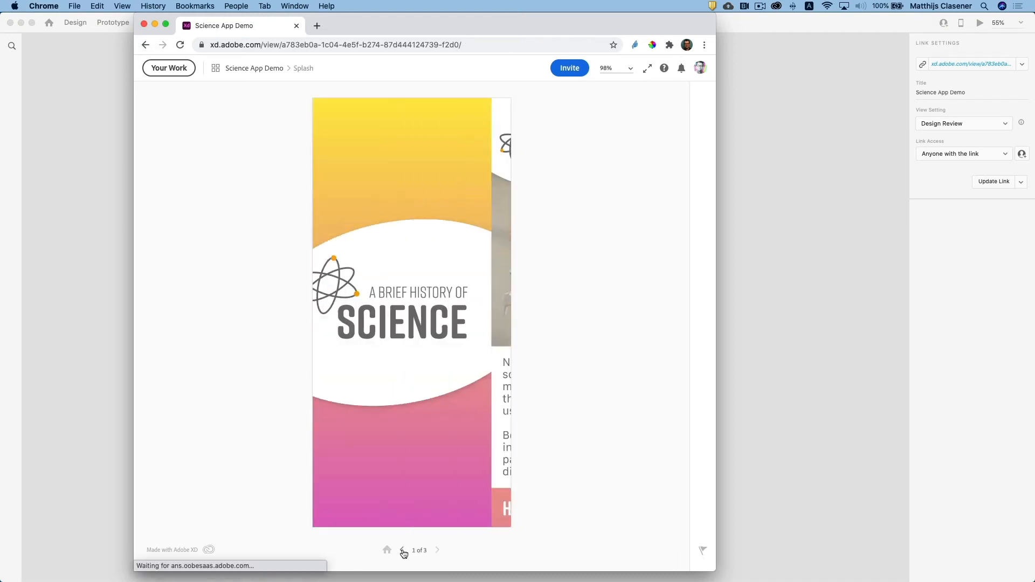
left_click(402, 550)
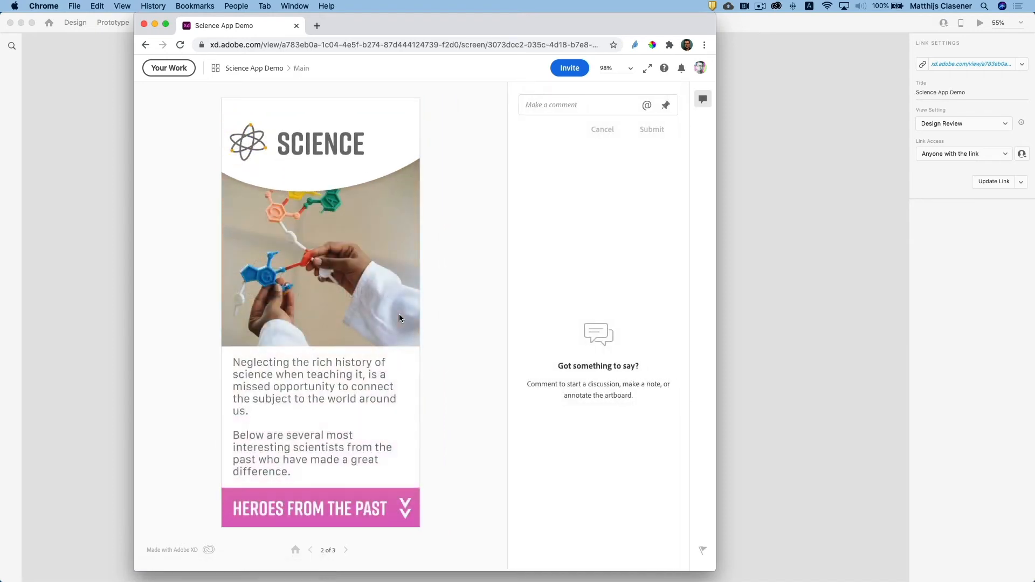
- Test the Marie Curie link in the shared prototype and return to Main
scroll("down", 3)
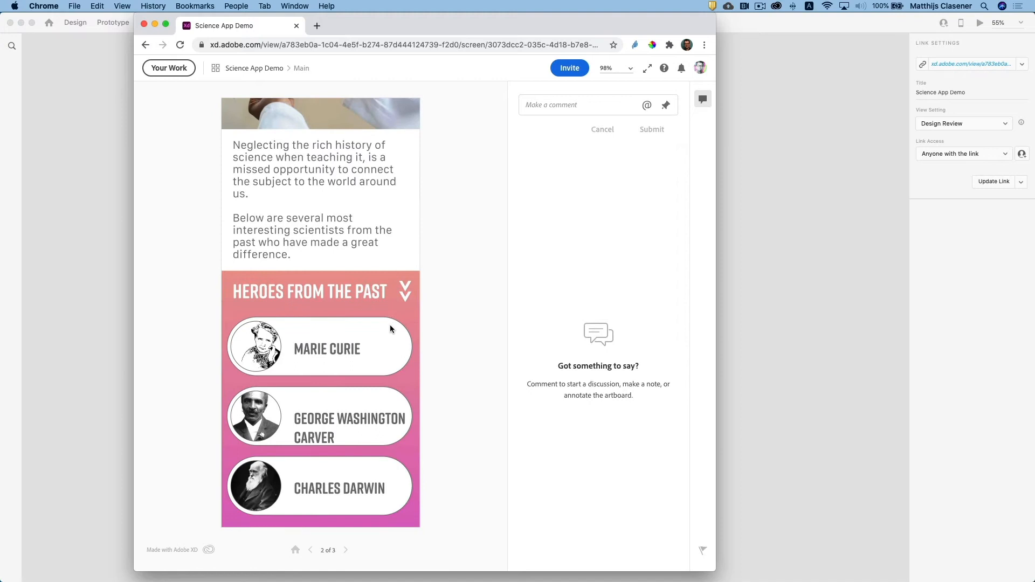
mouse_move(323, 355)
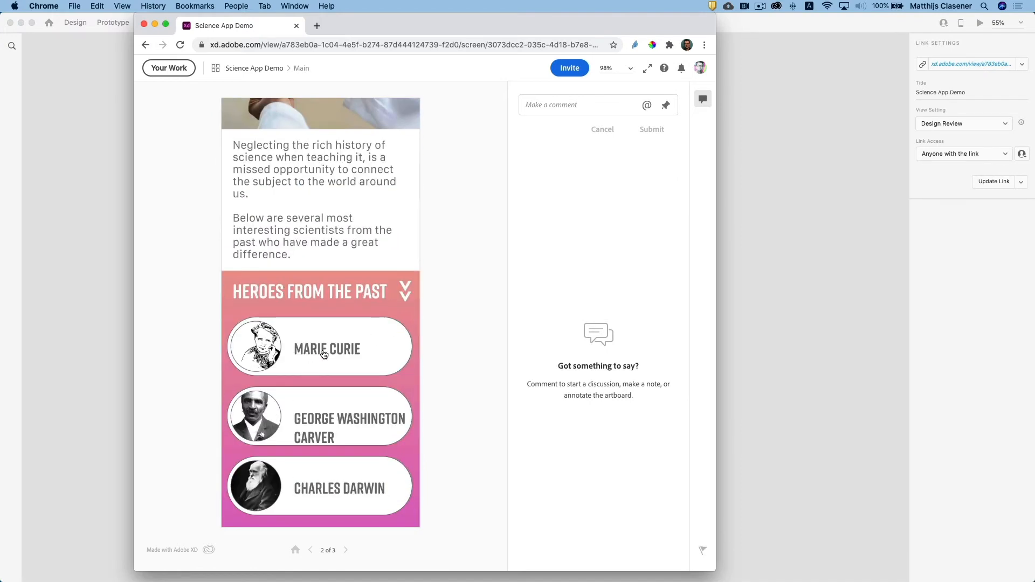
left_click(320, 347)
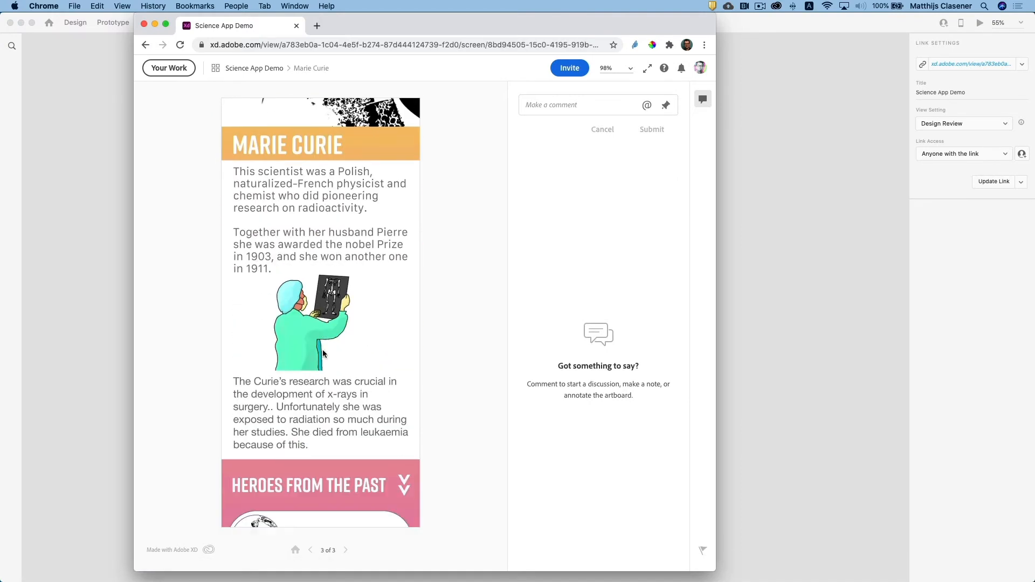
scroll("up", 3)
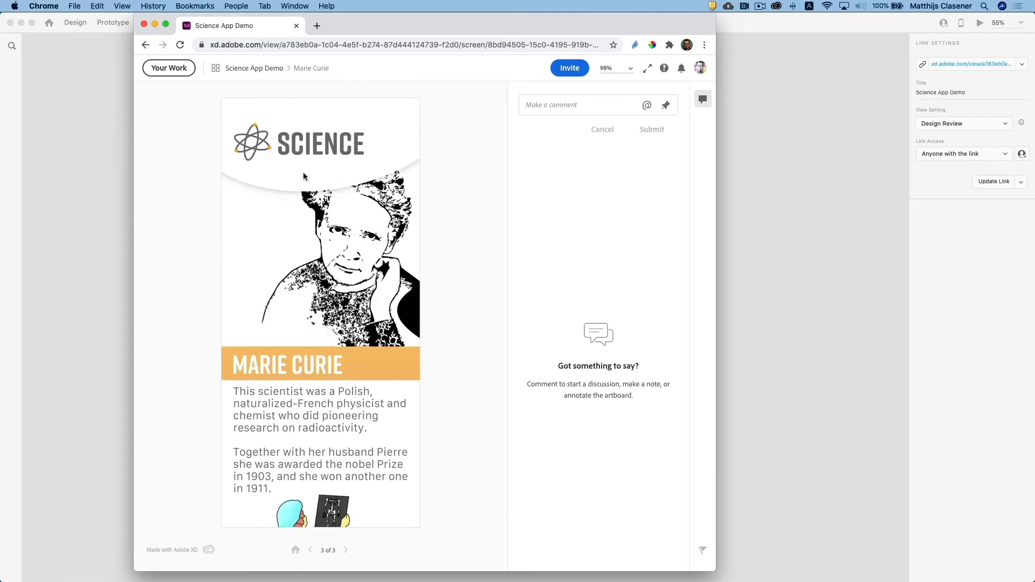
left_click(311, 550)
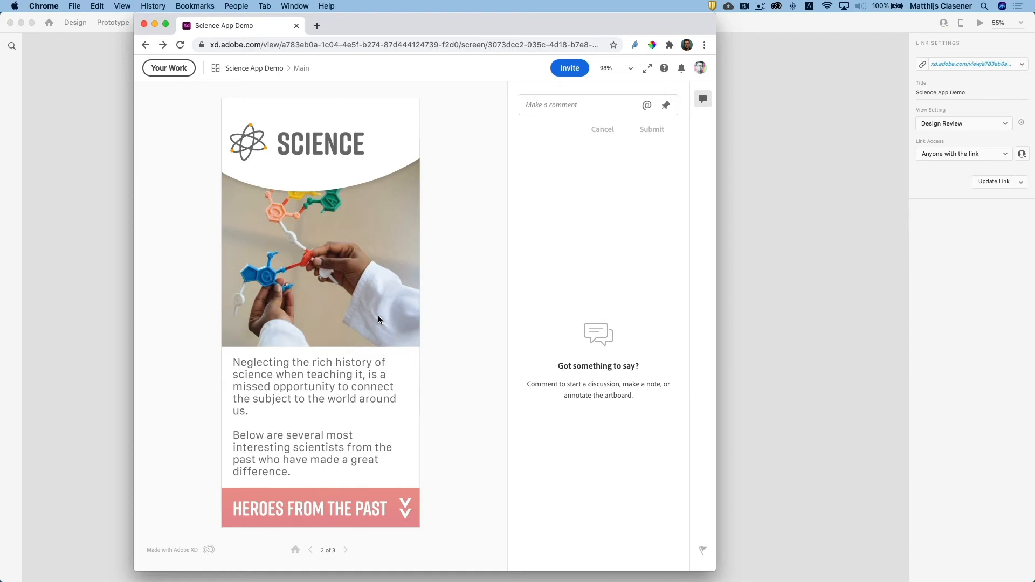
mouse_move(253, 306)
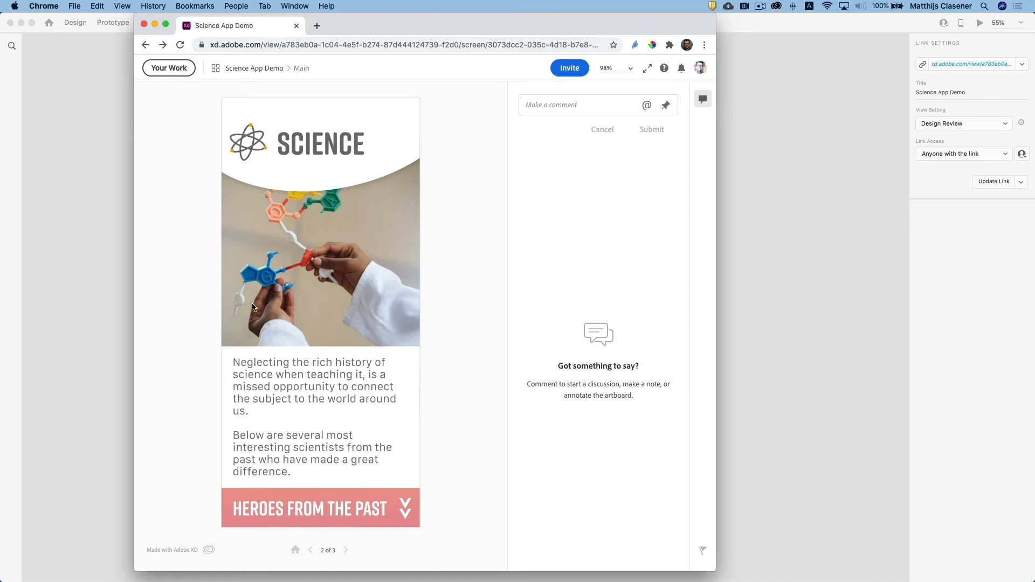
mouse_move(563, 126)
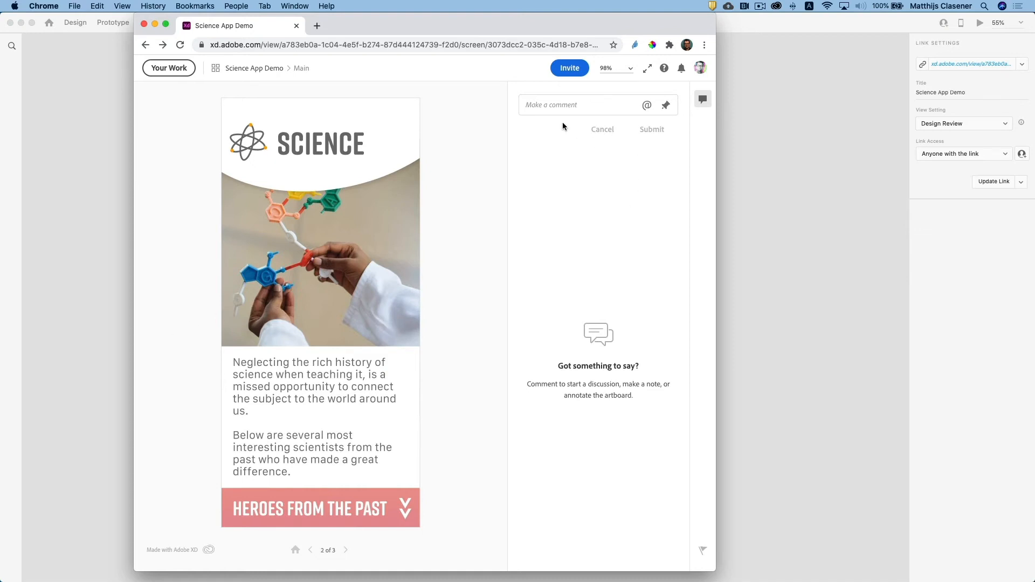
- Post the comment 'Maybe we need a hamburger button instead of the science logo'
type("Maybe we")
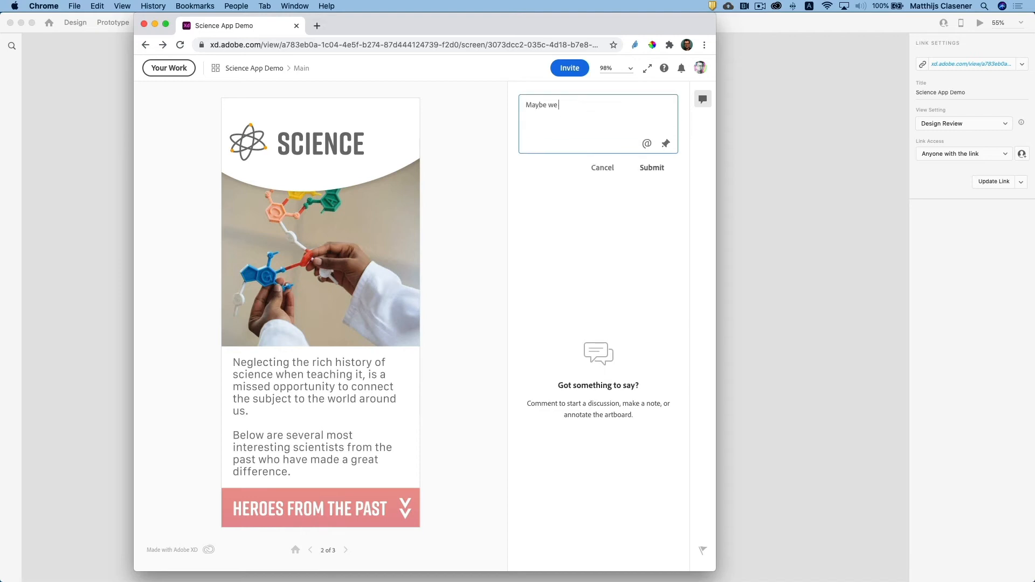
type("need a hamburger logo instead of the science logo")
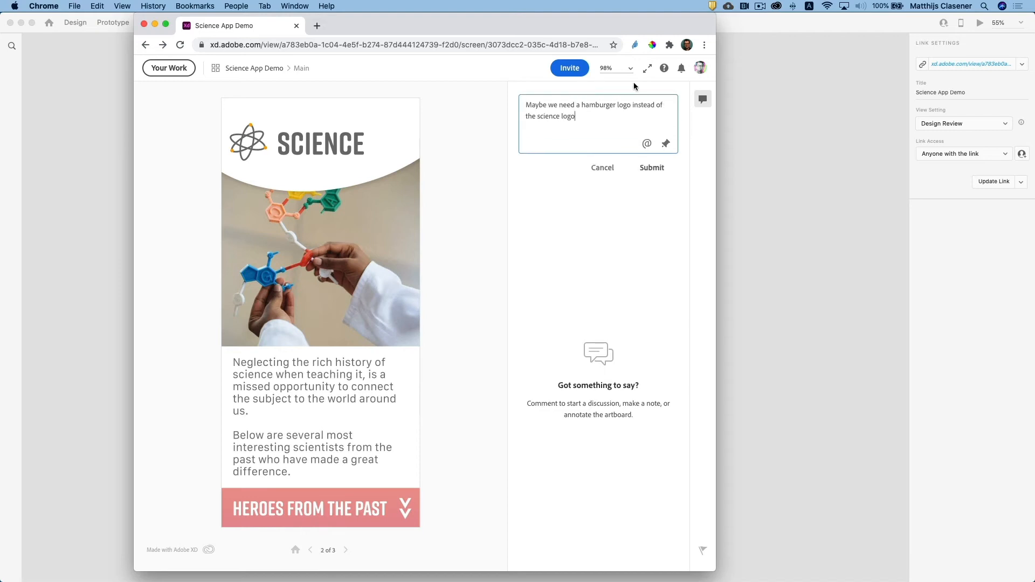
double_click(623, 105)
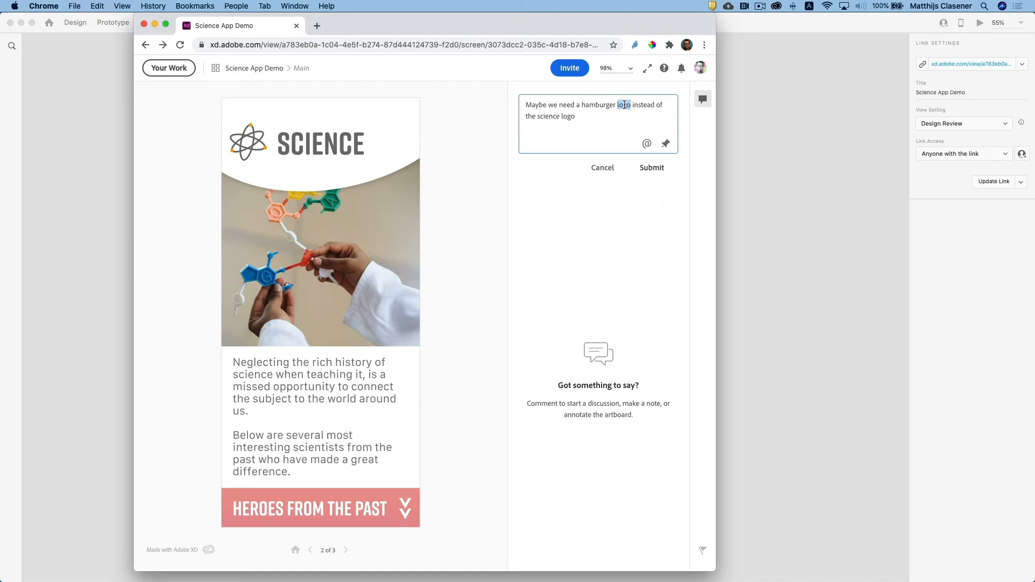
type("button")
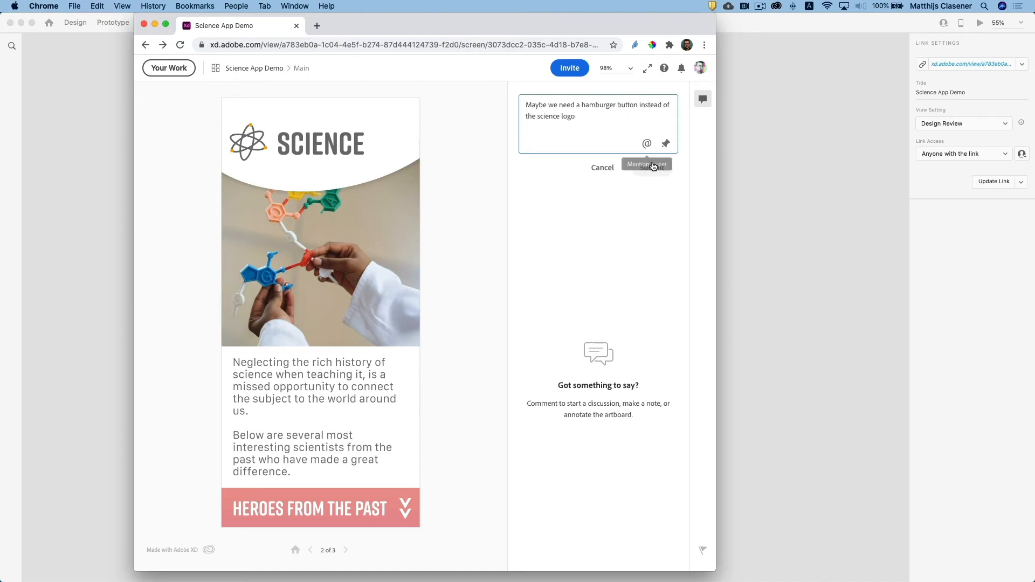
mouse_move(666, 144)
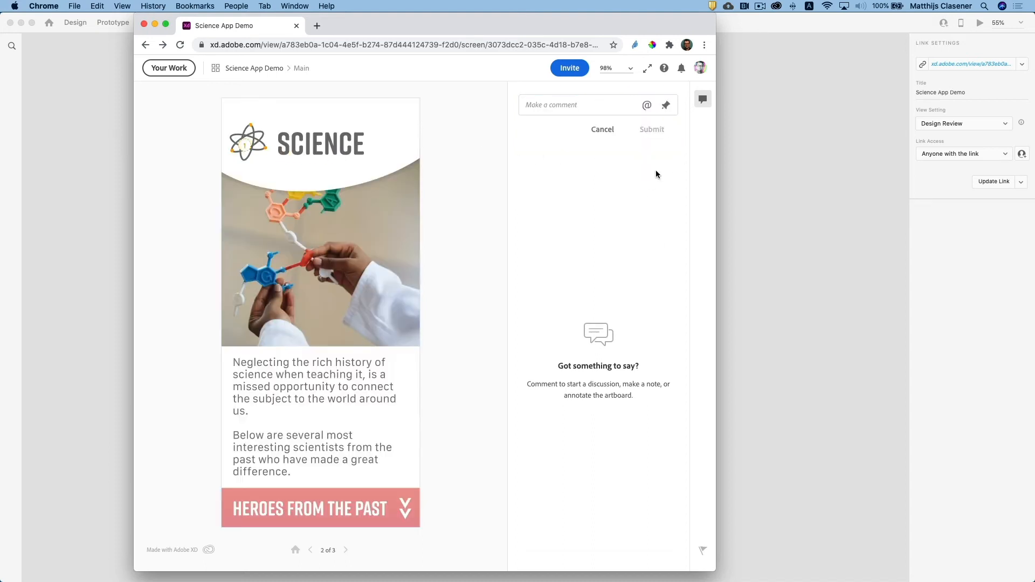
left_click(650, 129)
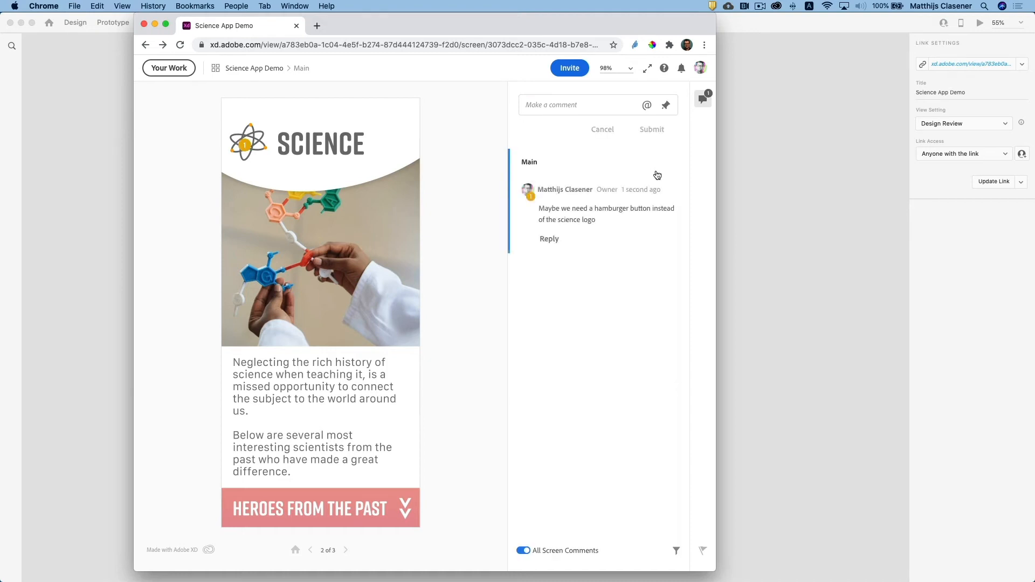
mouse_move(554, 228)
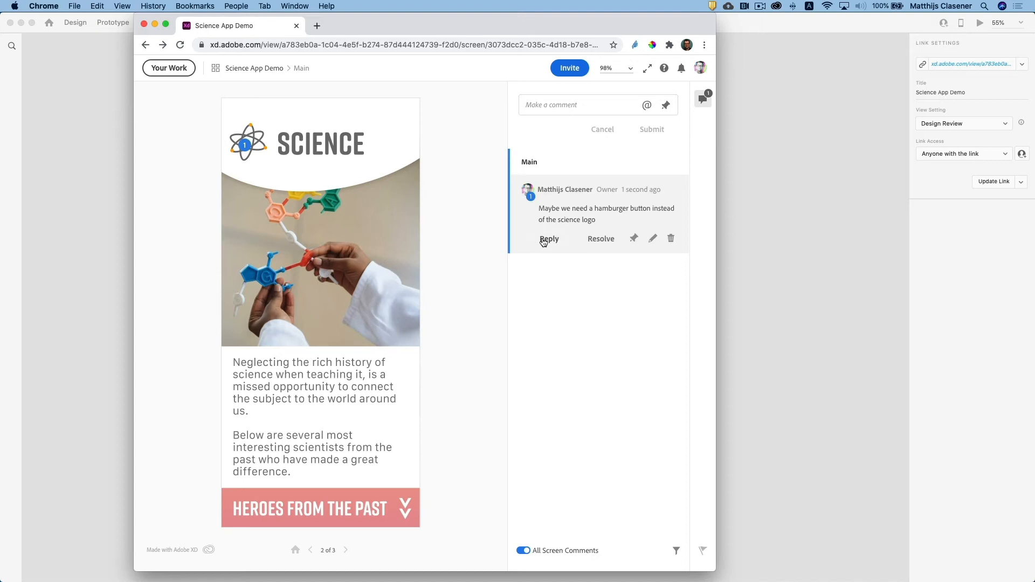
mouse_move(788, 309)
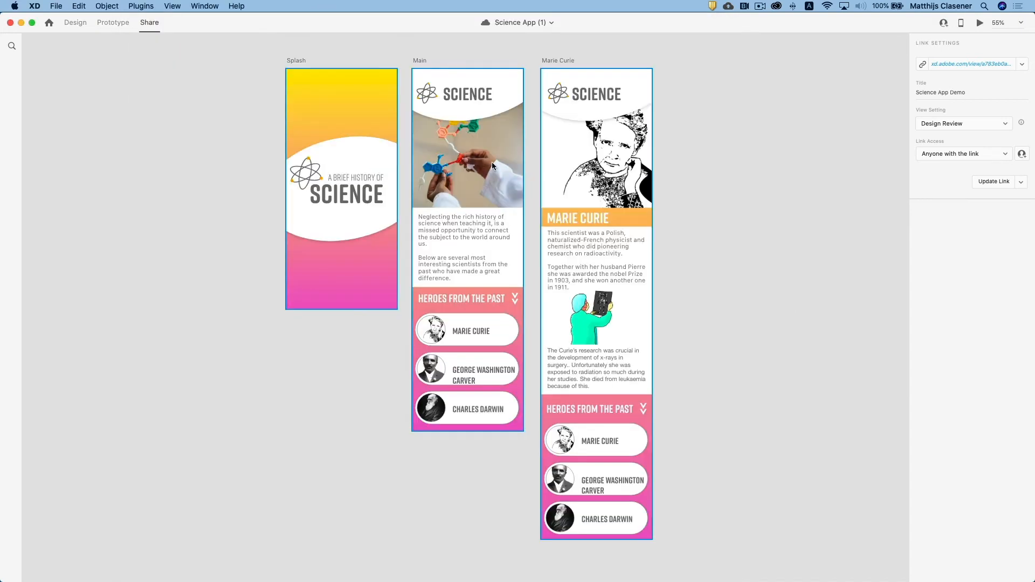
- Shift the Main screen's atom logo right and stack line copies into a hamburger icon
left_click(75, 23)
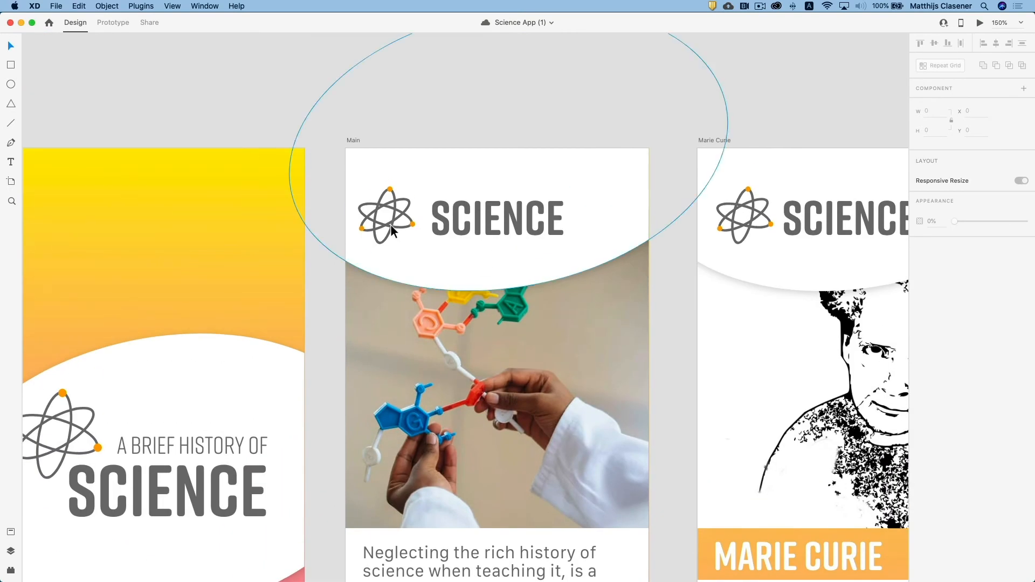
left_click(386, 215)
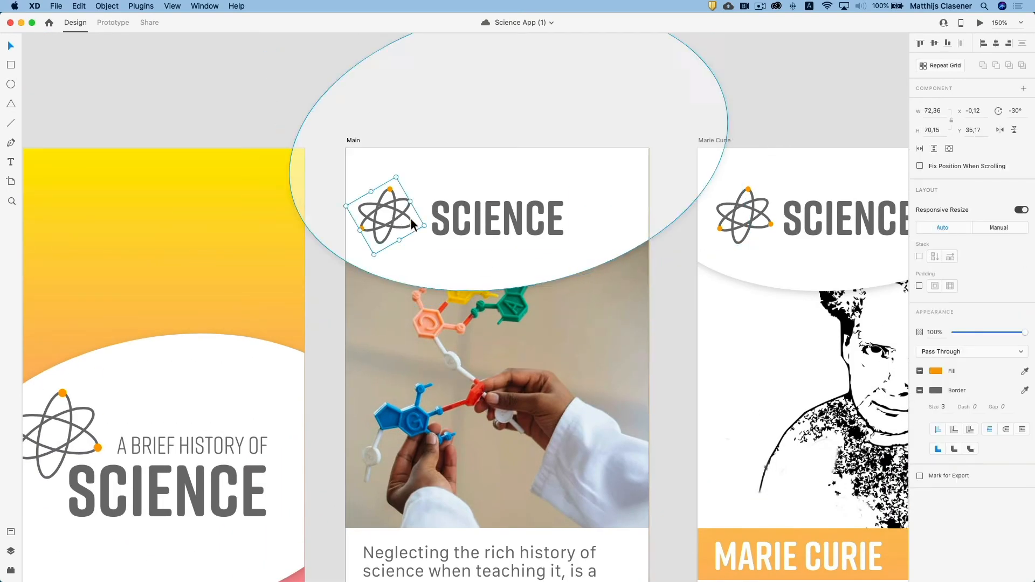
left_click(496, 217)
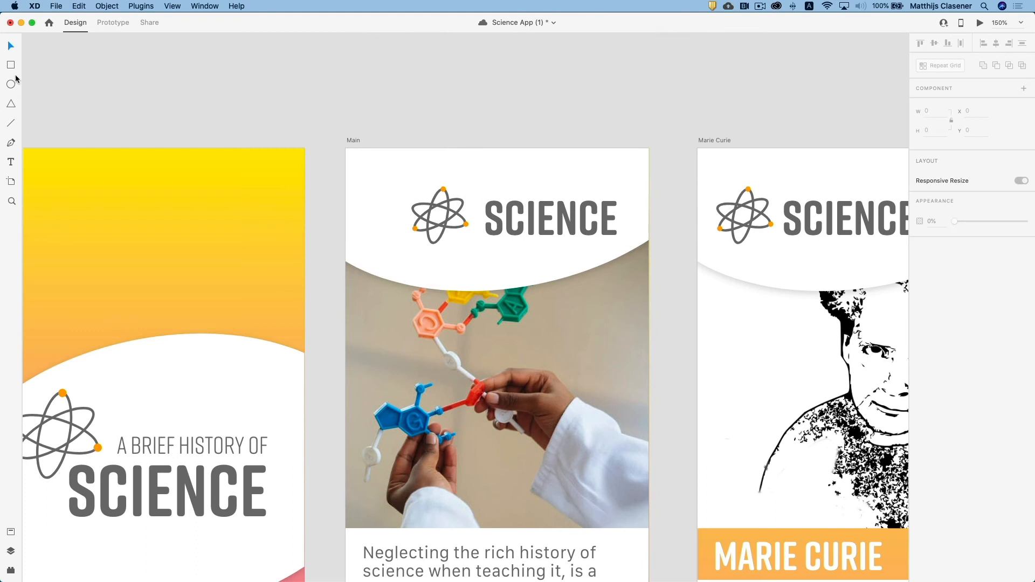
mouse_move(359, 200)
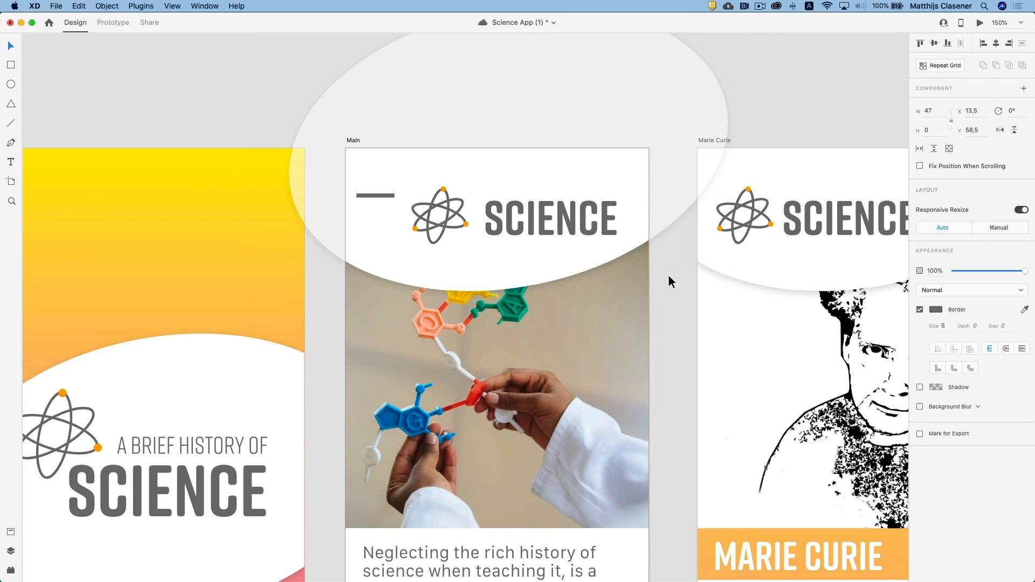
mouse_move(289, 173)
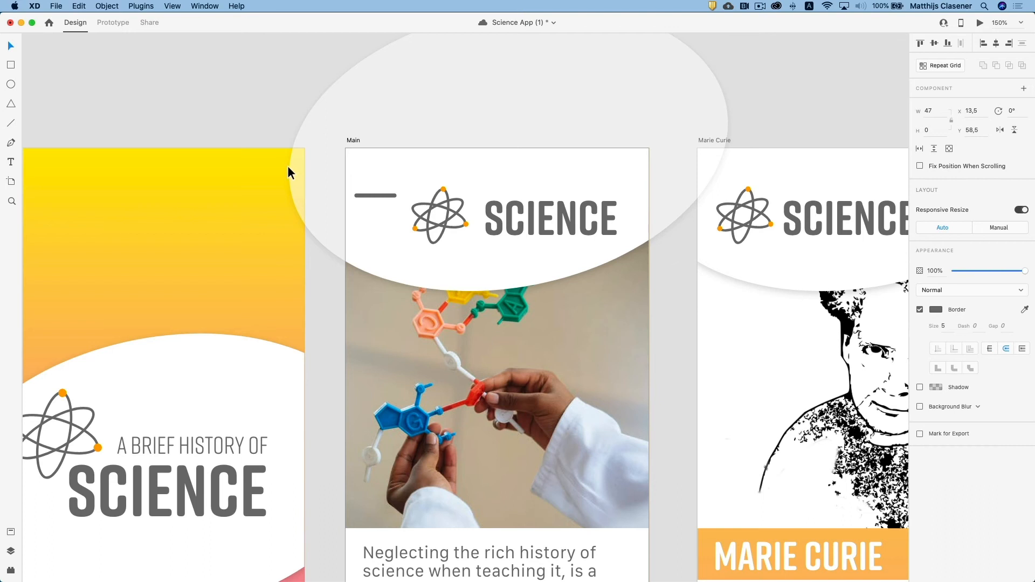
left_click(375, 195)
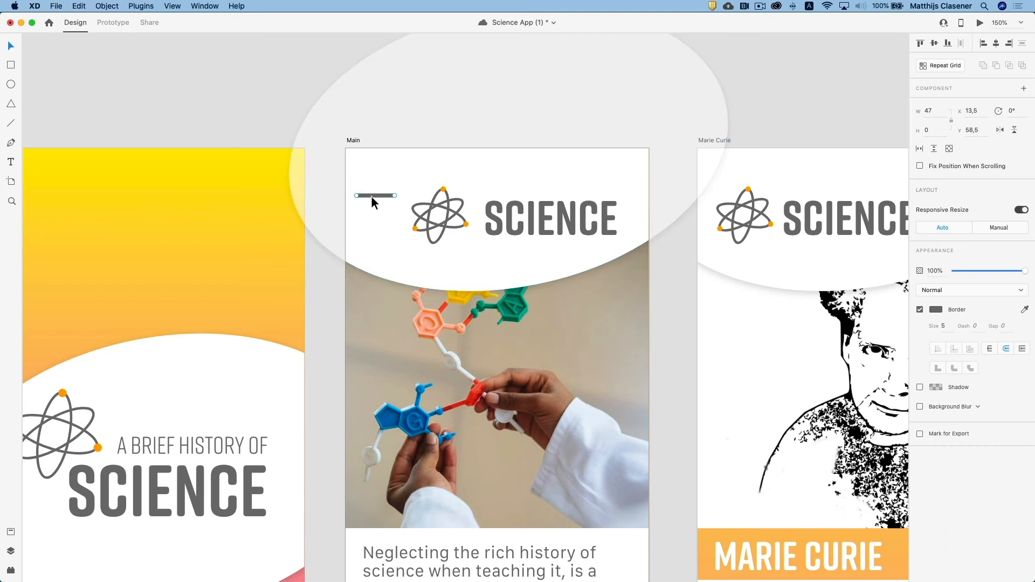
left_click_drag(375, 195, 375, 207)
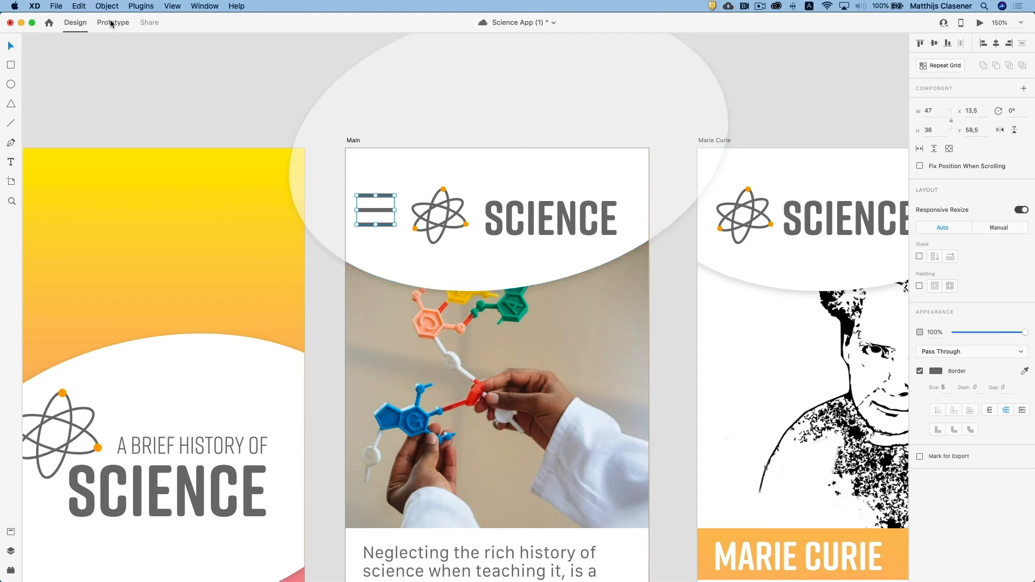
- In Prototype mode, give the Marie Curie hamburger button a tap interaction
left_click(112, 22)
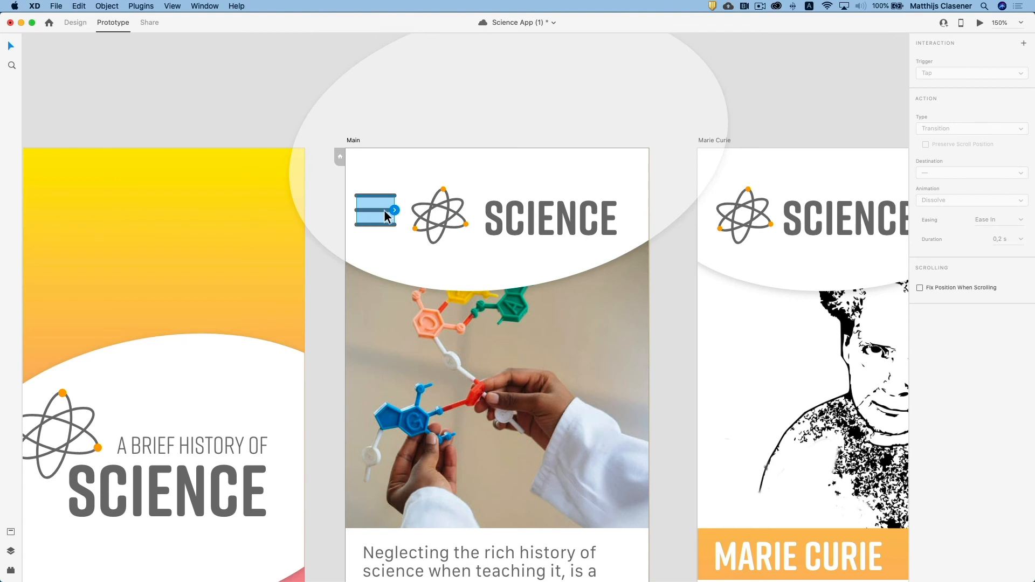
mouse_move(754, 143)
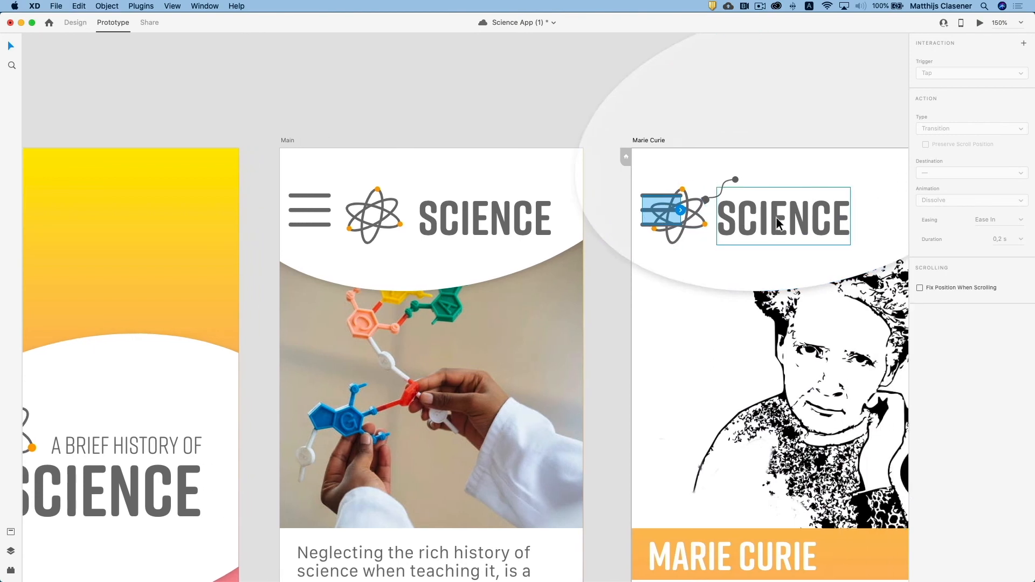
left_click(970, 128)
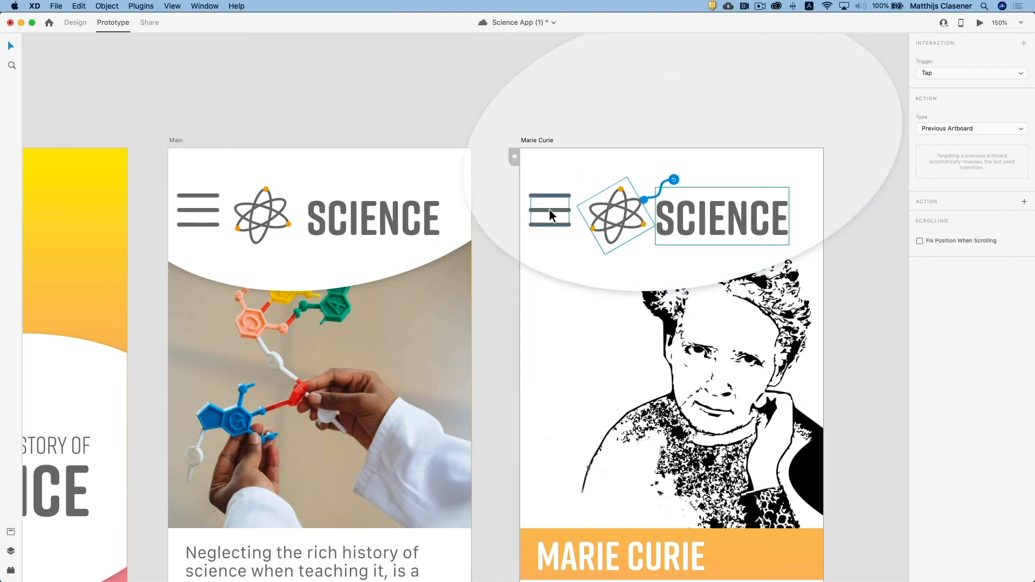
left_click(970, 128)
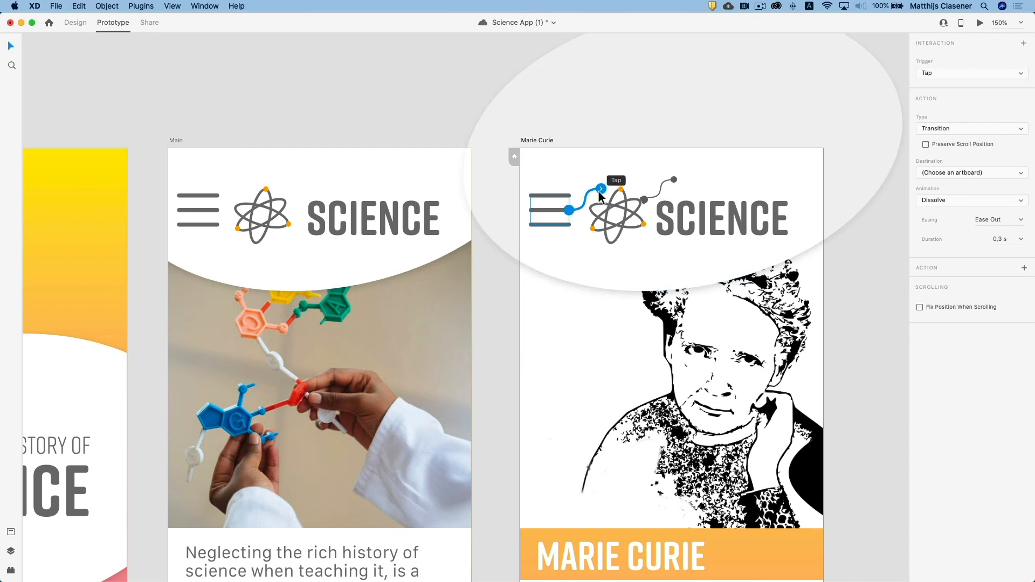
left_click(970, 128)
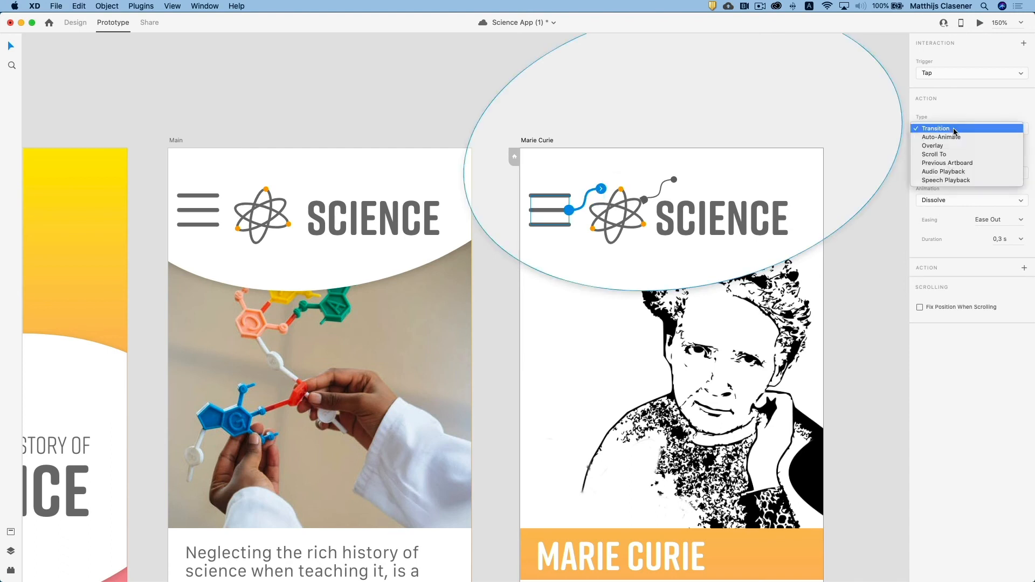
left_click(947, 163)
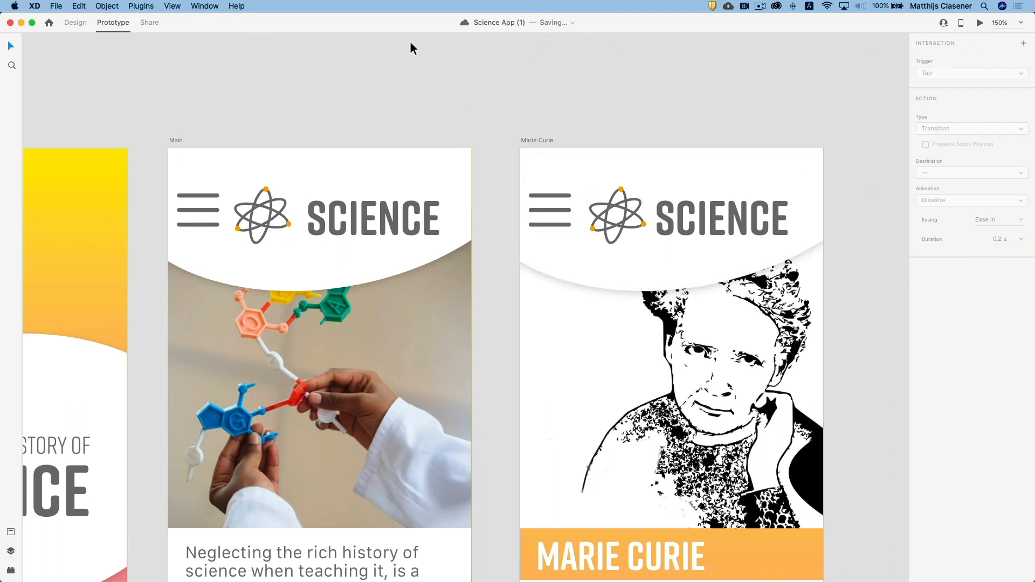
- Update the Science App Demo Design Review link and return to Chrome's review page
left_click(148, 23)
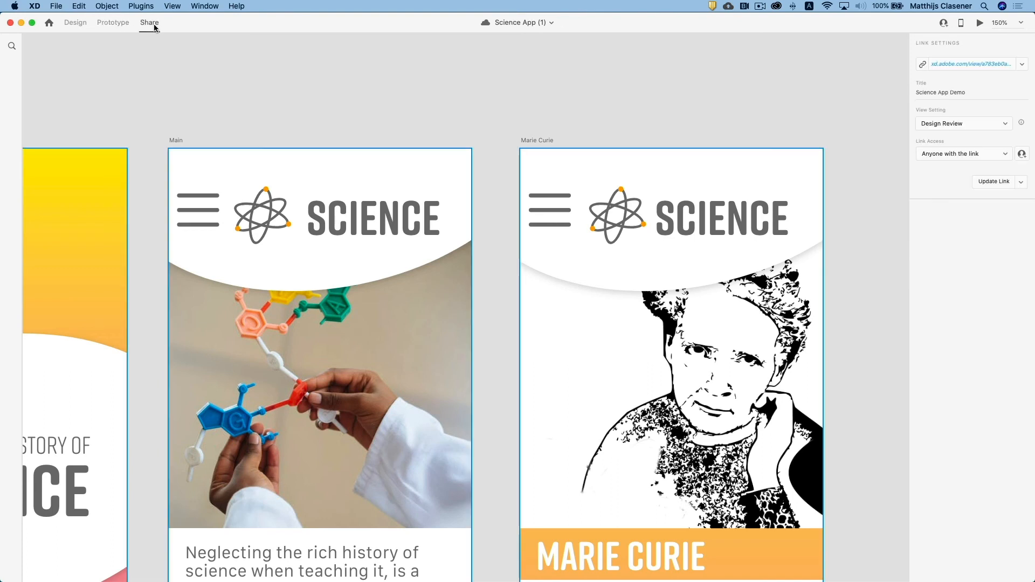
mouse_move(578, 221)
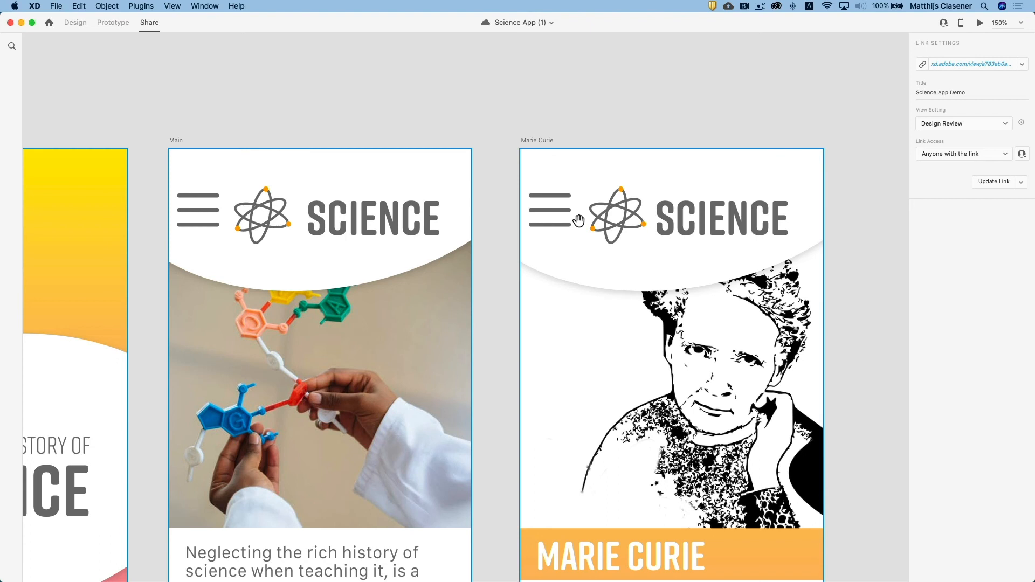
mouse_move(999, 182)
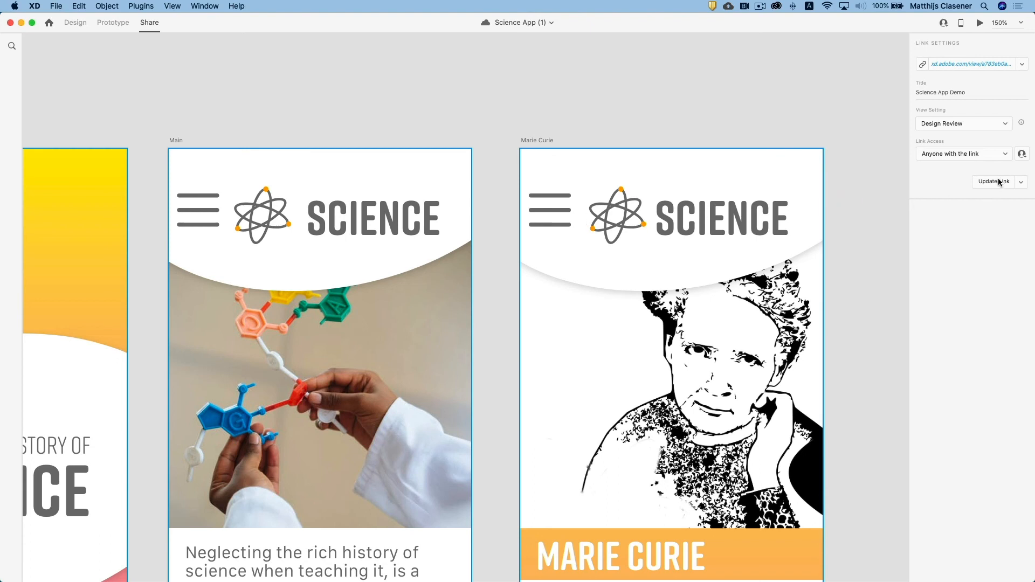
left_click(996, 181)
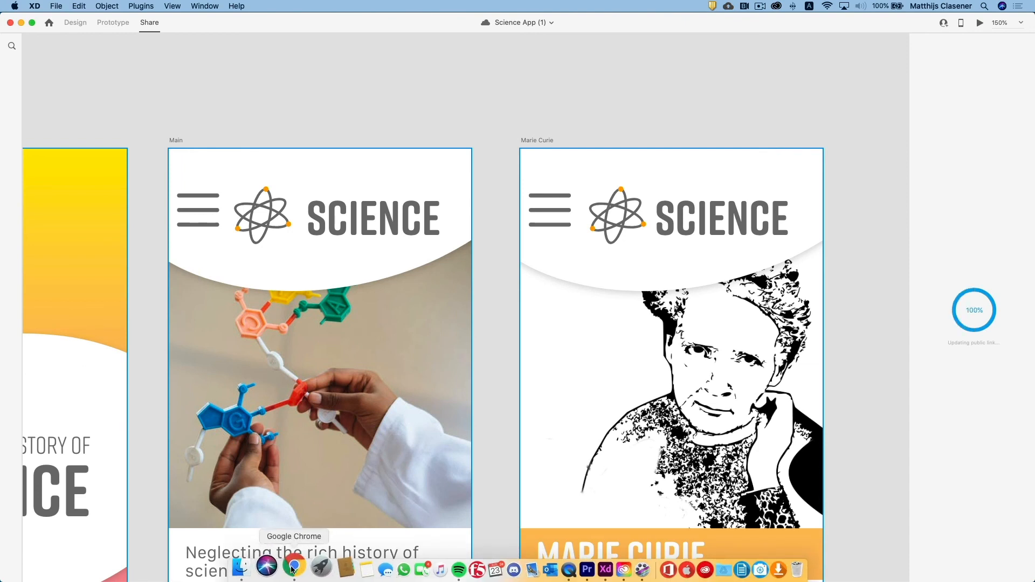
left_click(293, 569)
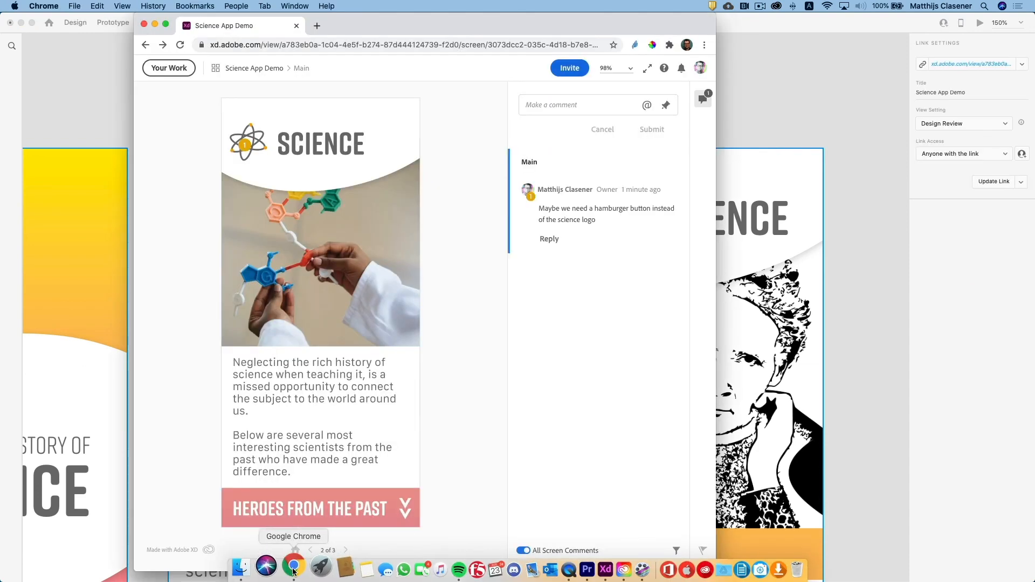
- Reply 'I've added it. Please take another look.' to the hamburger comment
left_click(179, 45)
type("I've added it. Please take another look.")
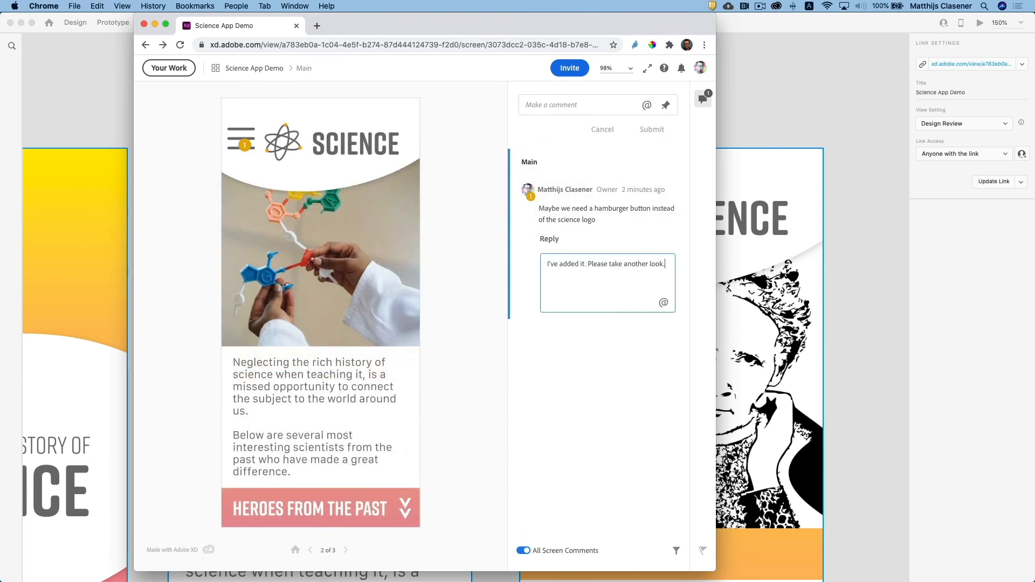
left_click(650, 129)
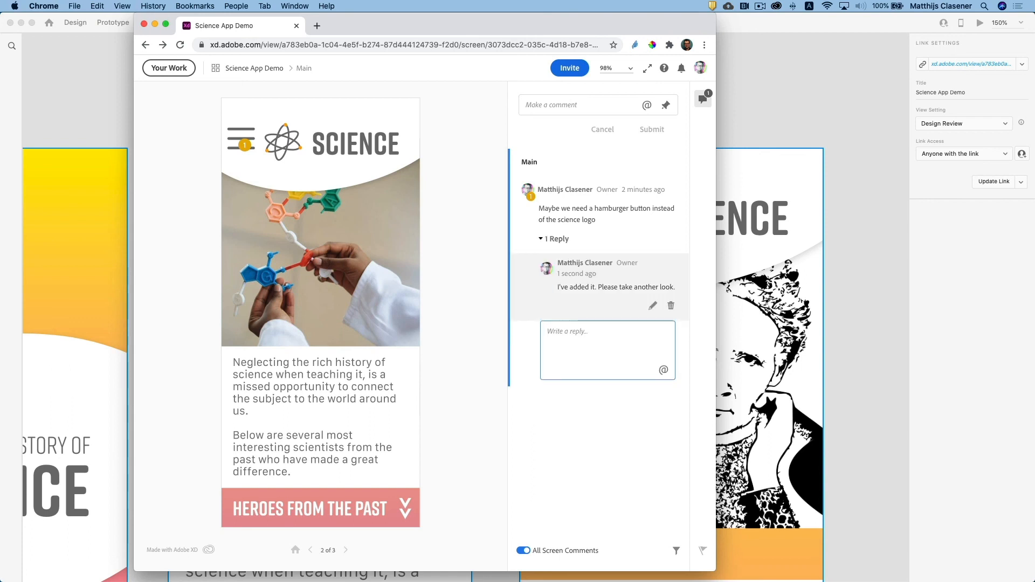
mouse_move(581, 365)
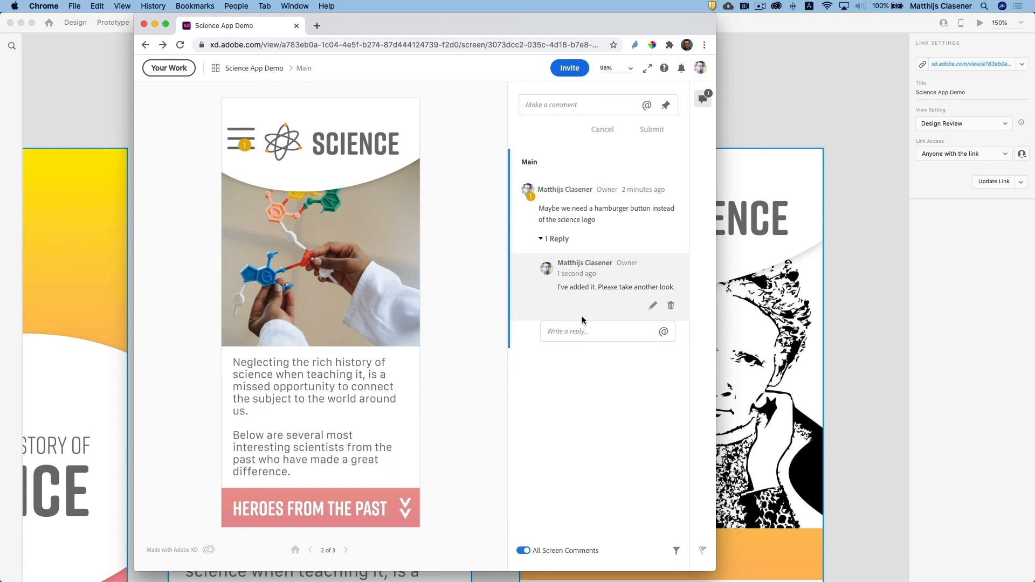
mouse_move(873, 366)
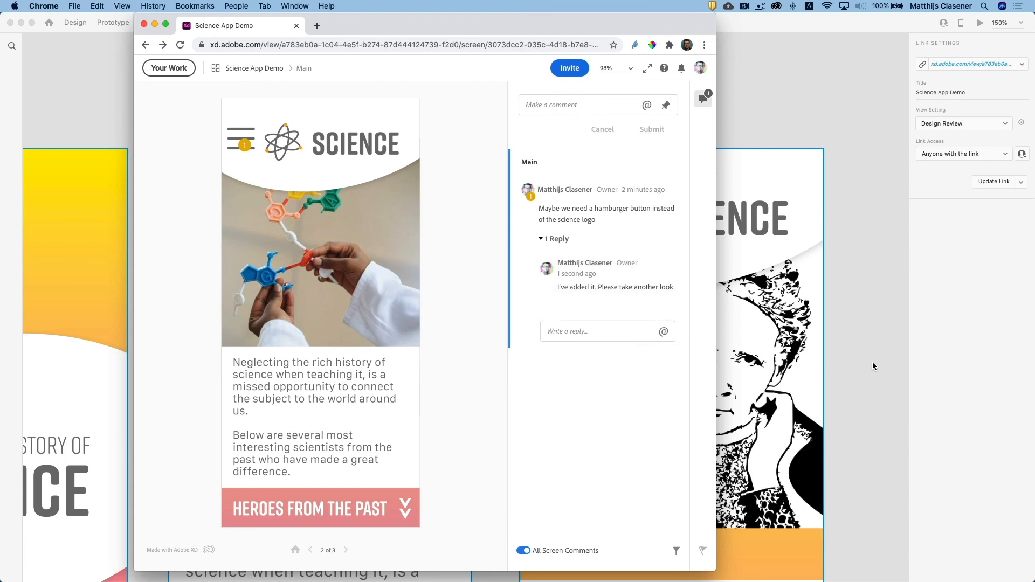